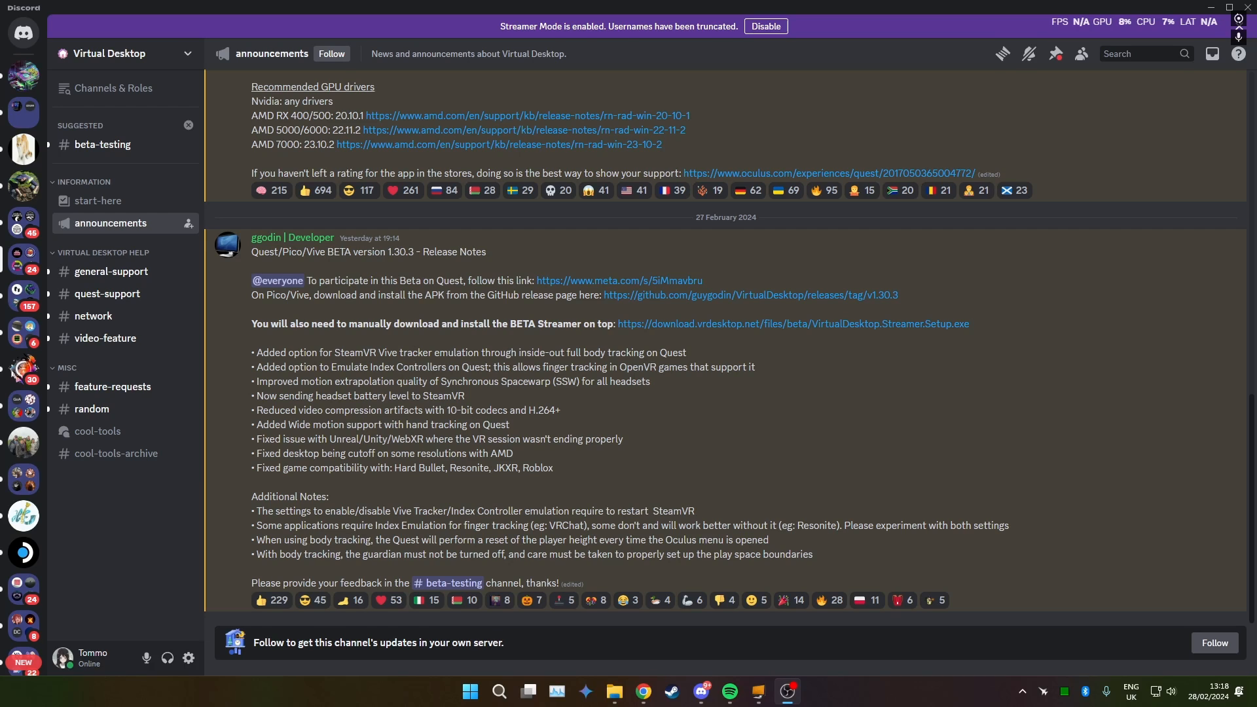
mouse_move(473, 270)
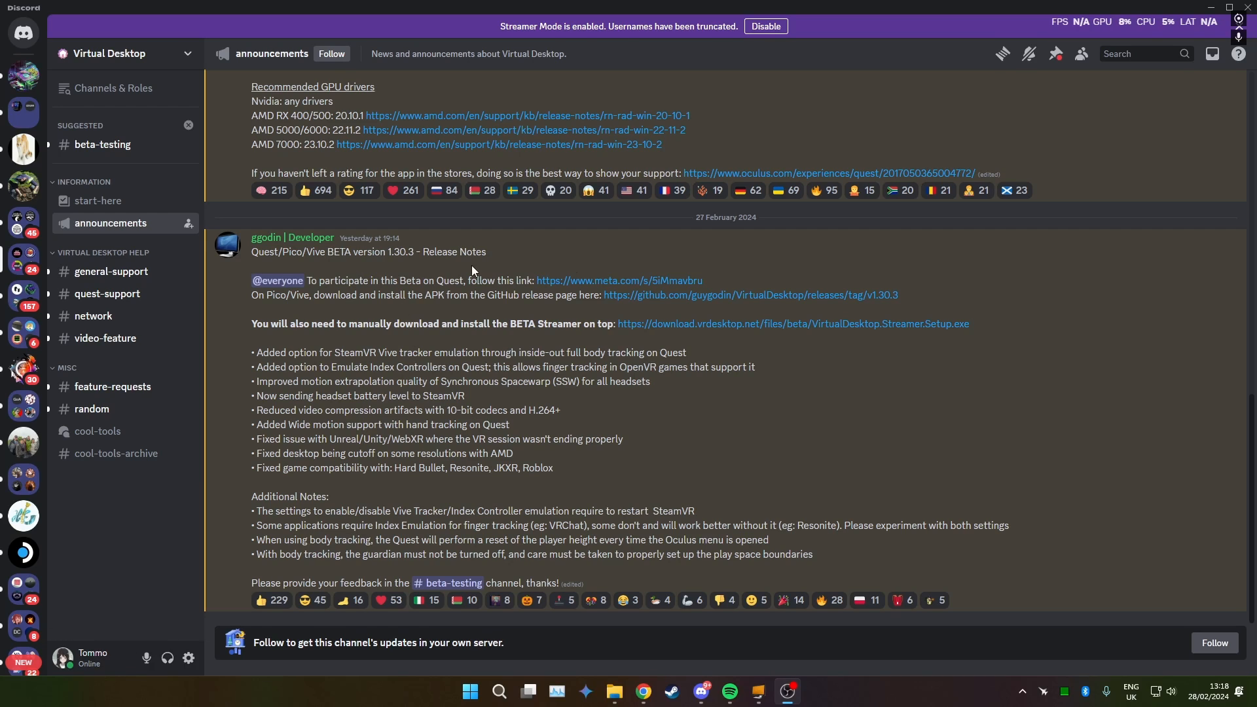
mouse_move(589, 258)
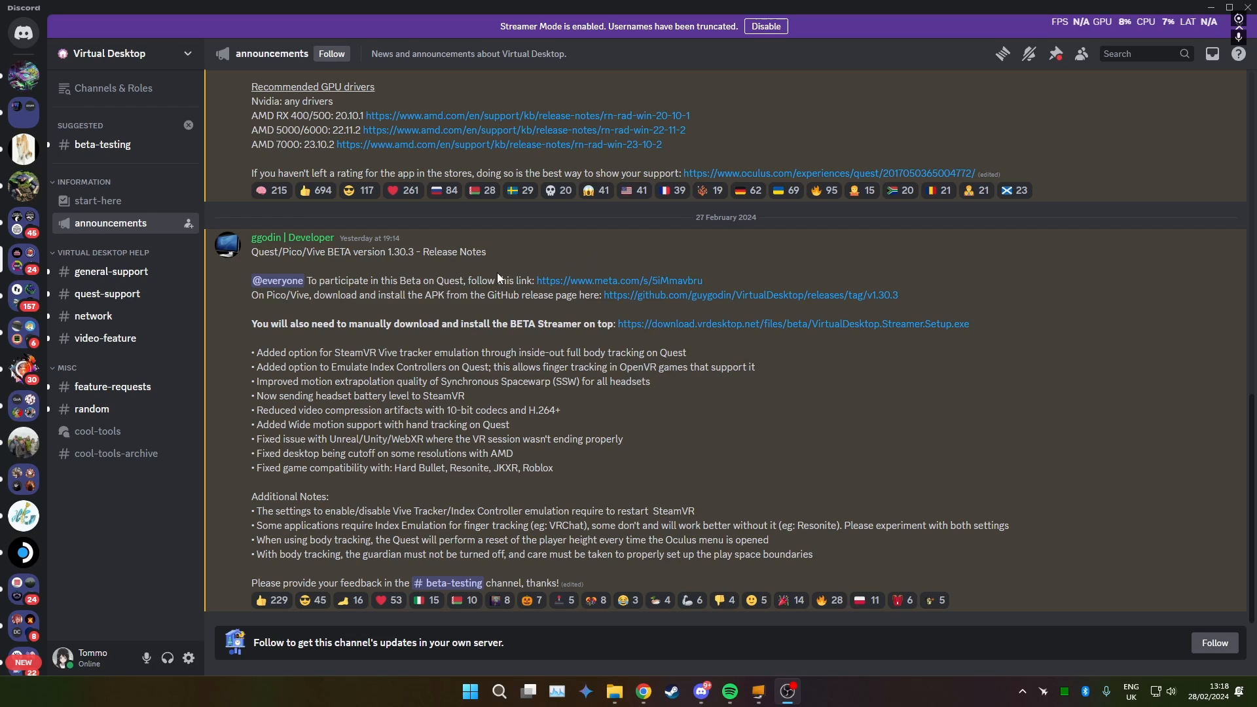
mouse_move(322, 299)
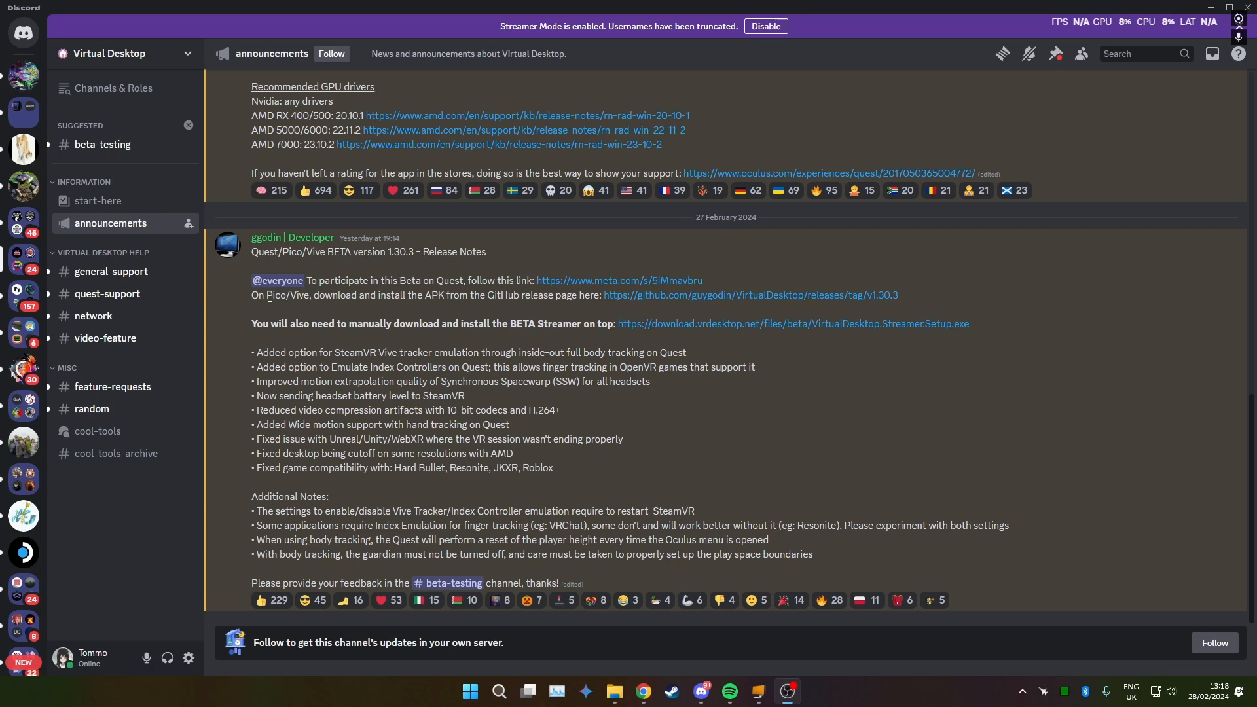
mouse_move(451, 265)
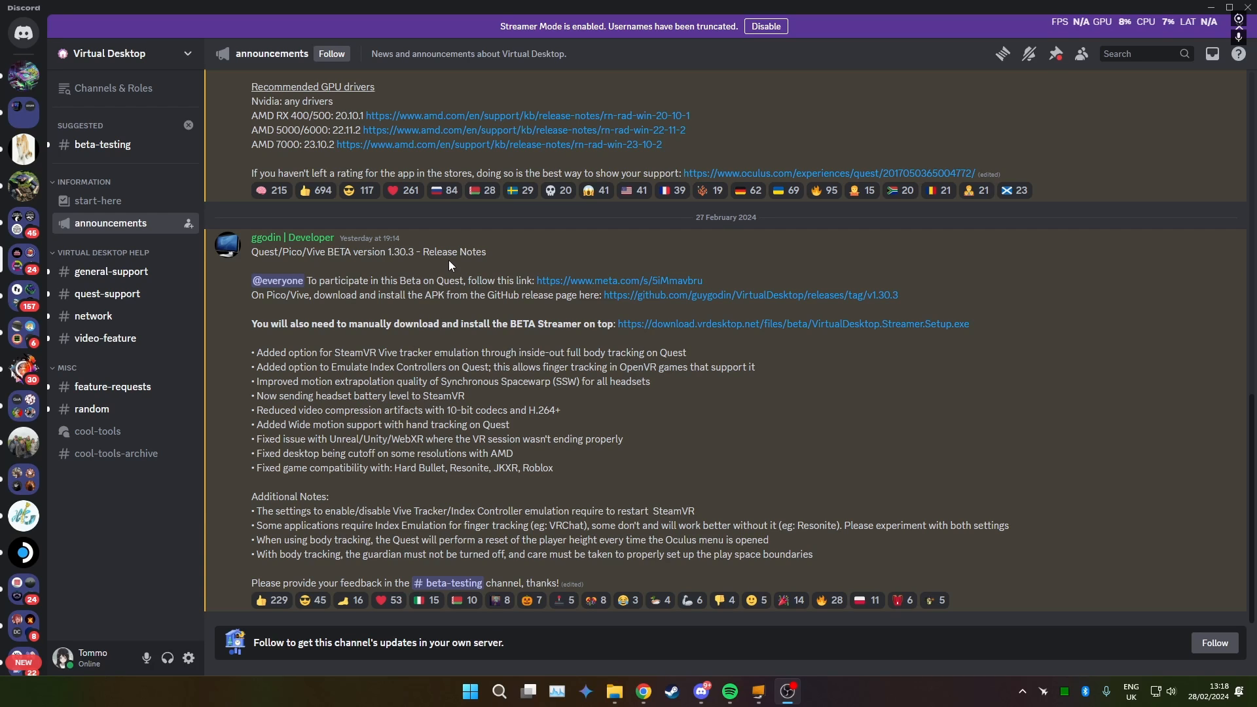
mouse_move(651, 397)
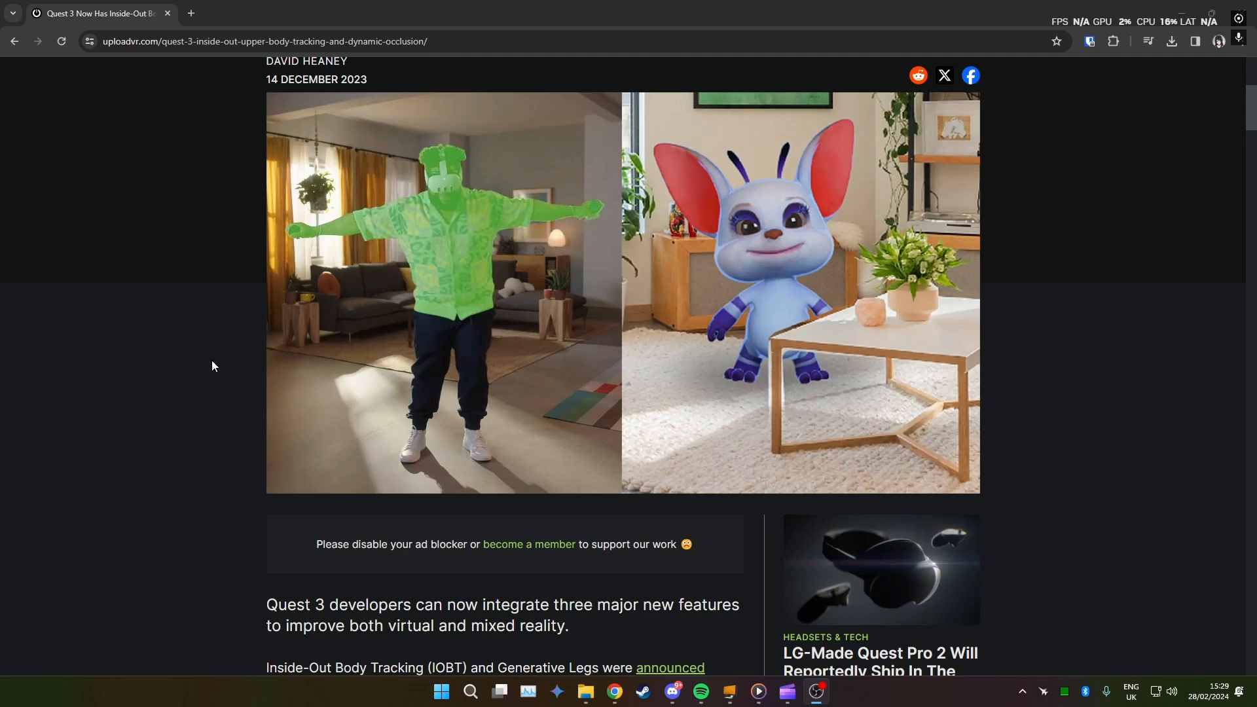
mouse_move(322, 229)
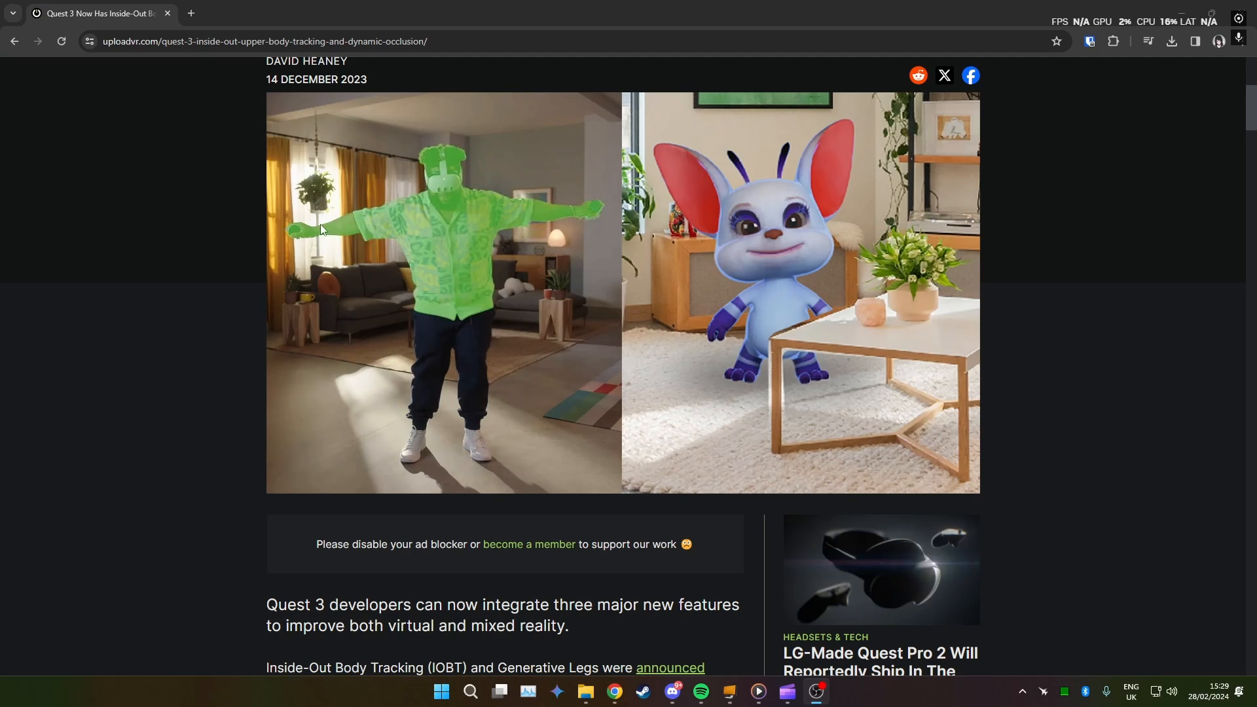
mouse_move(270, 394)
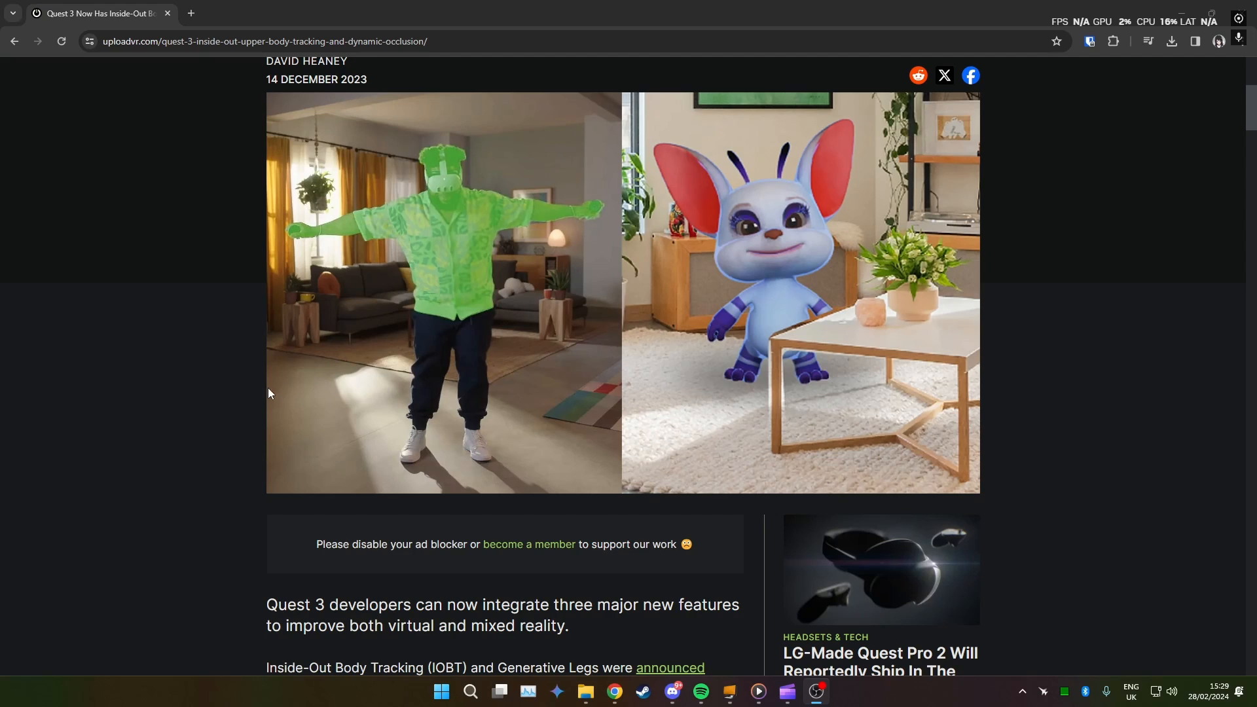
mouse_move(304, 489)
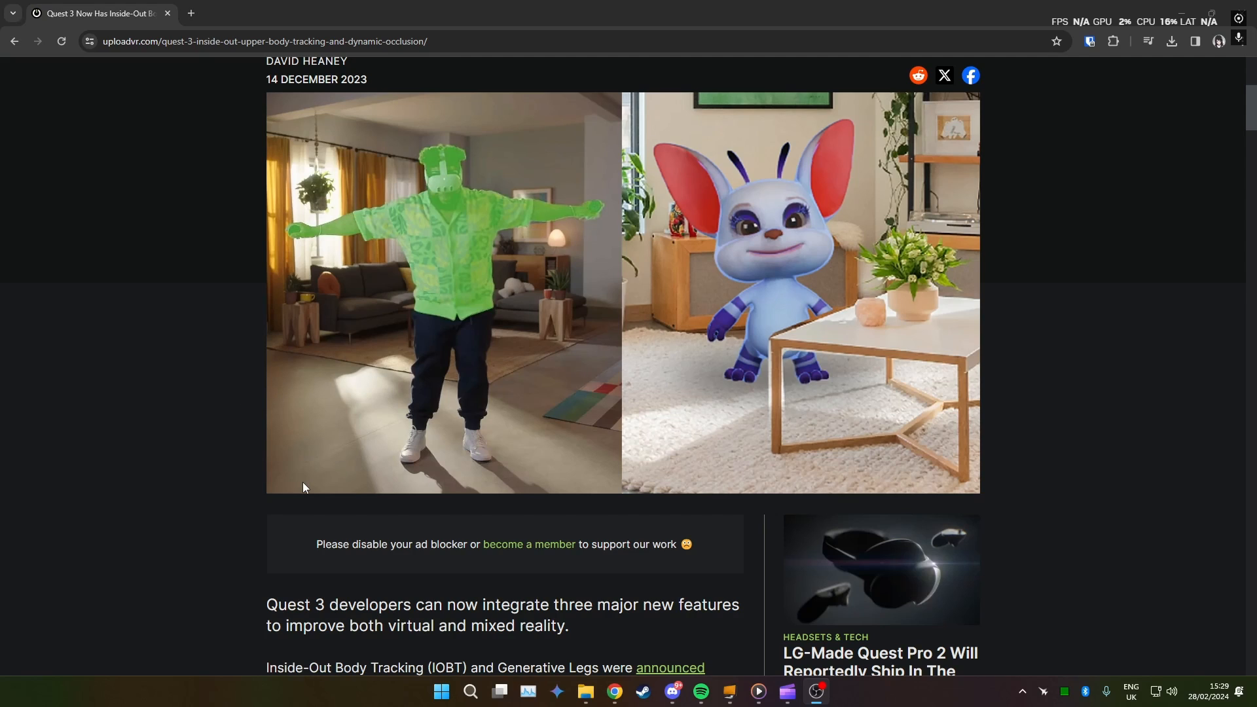
mouse_move(299, 489)
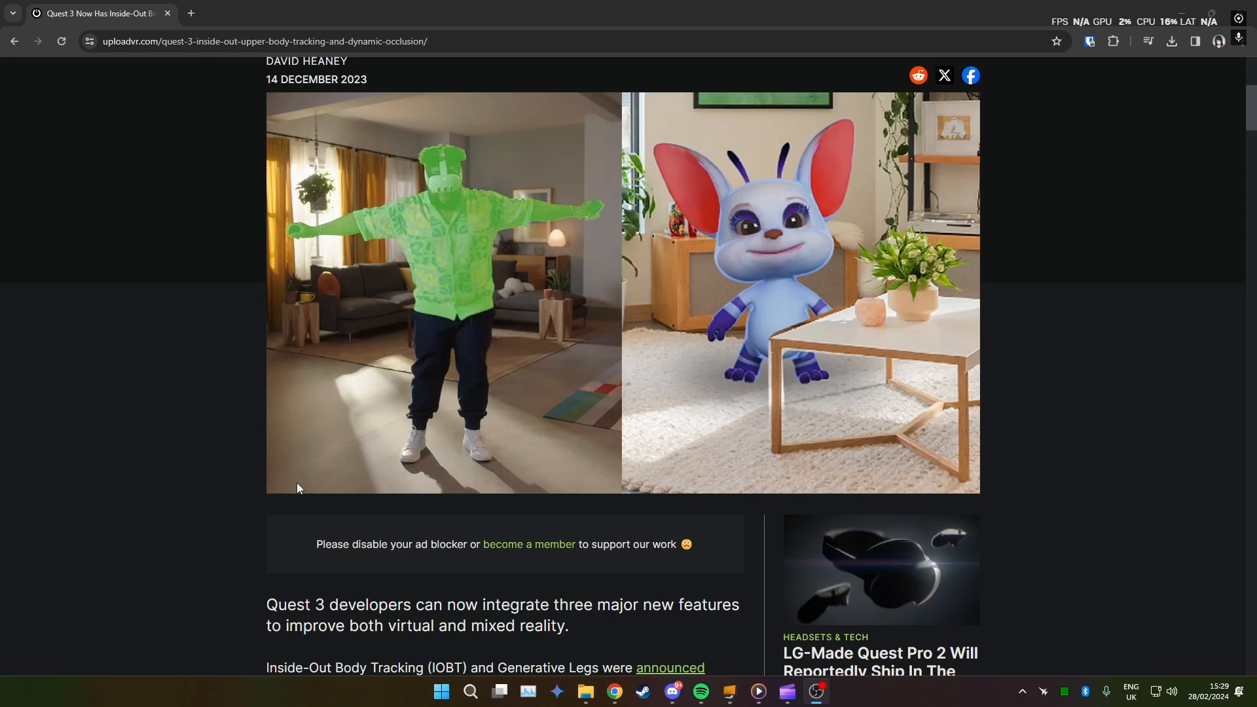
mouse_move(430, 357)
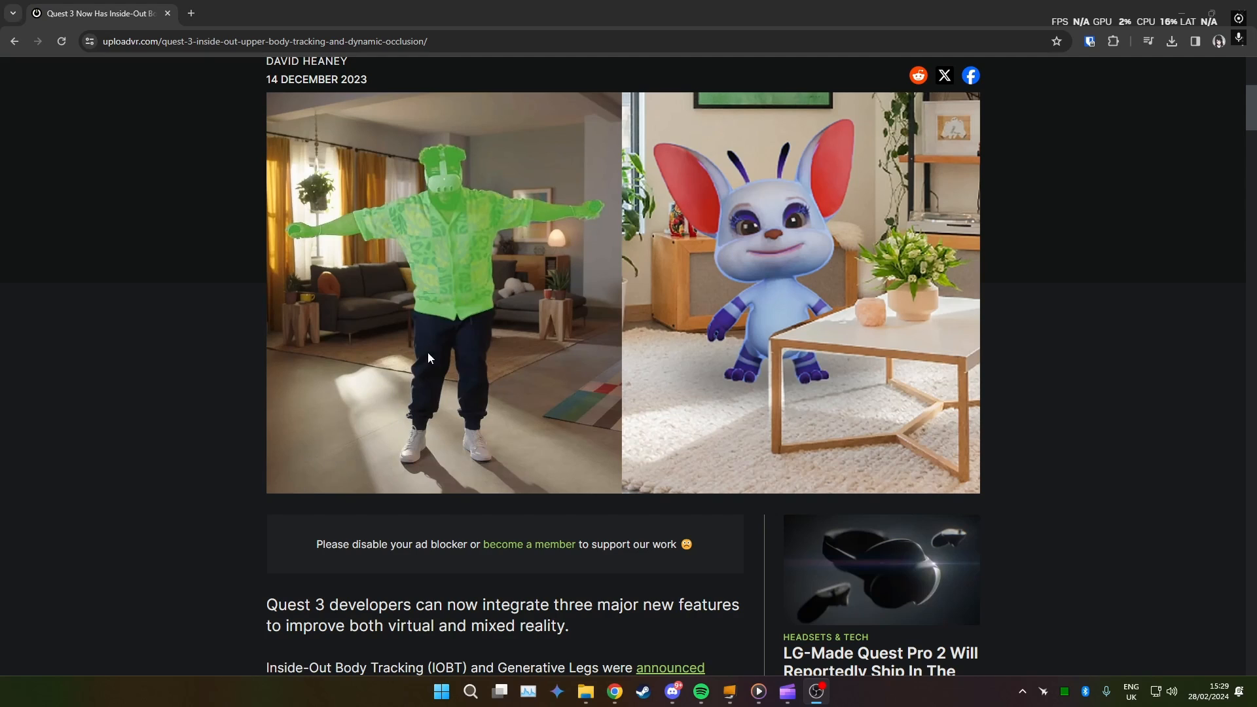
mouse_move(623, 254)
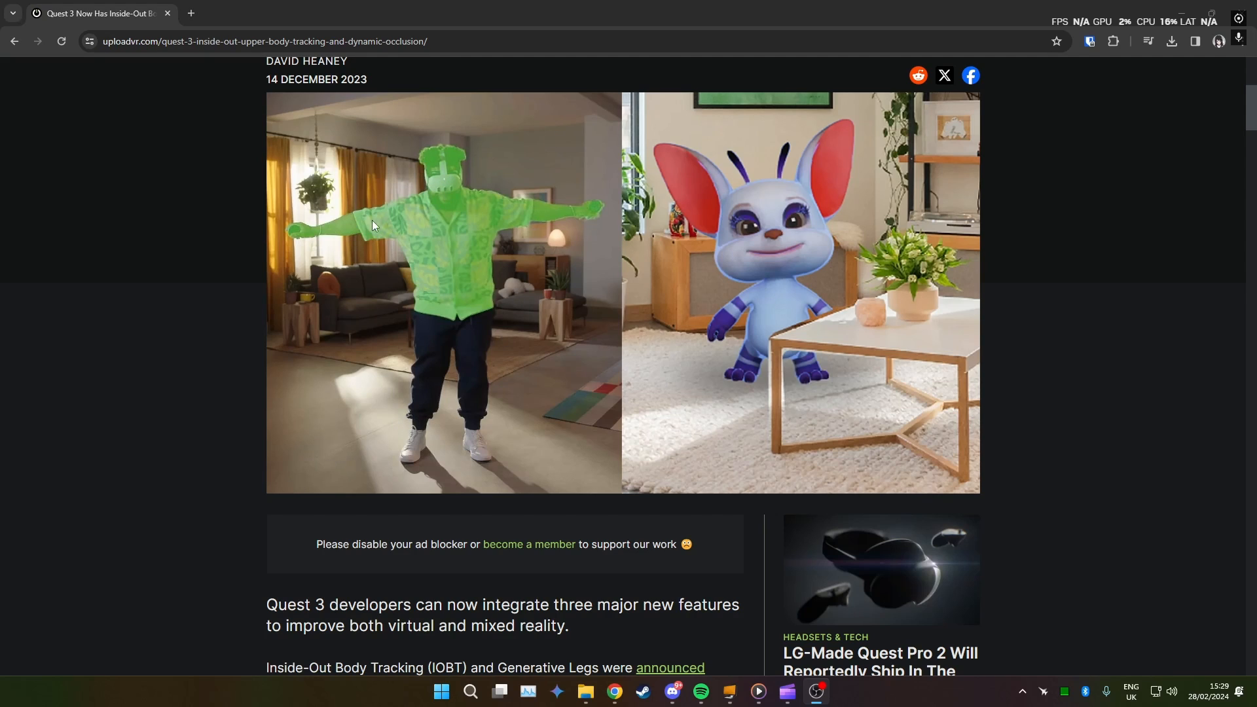
mouse_move(419, 230)
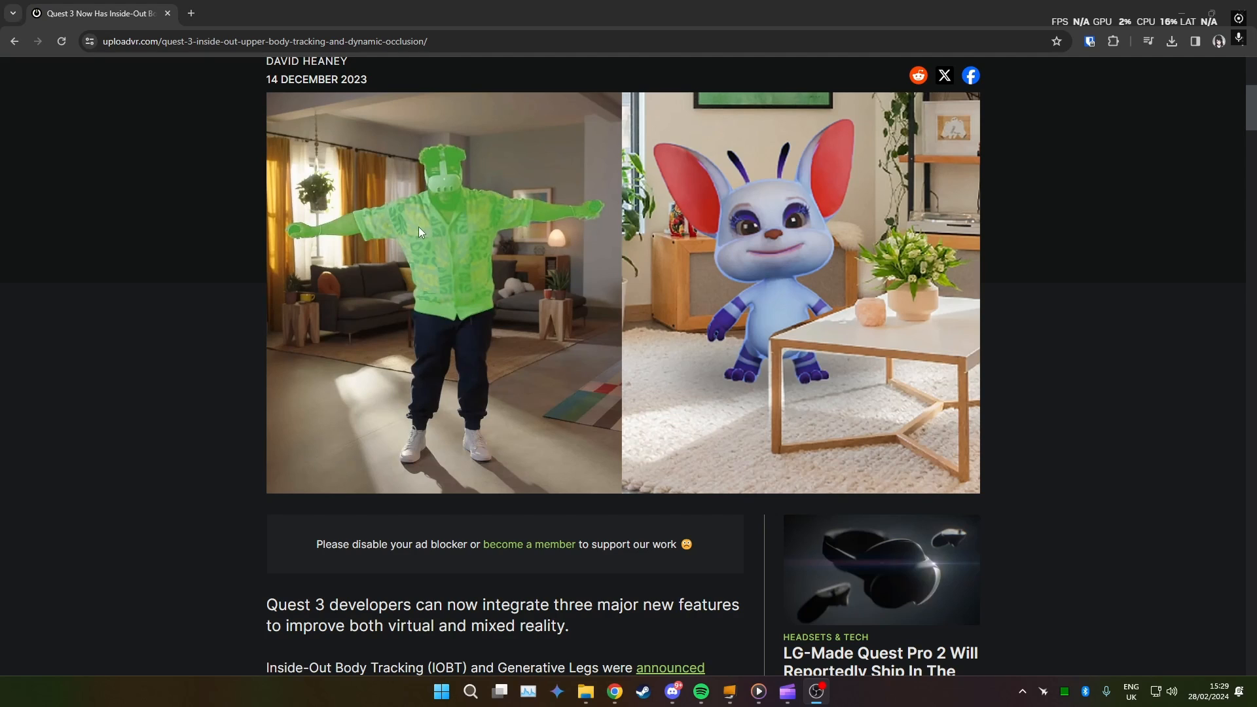
mouse_move(479, 259)
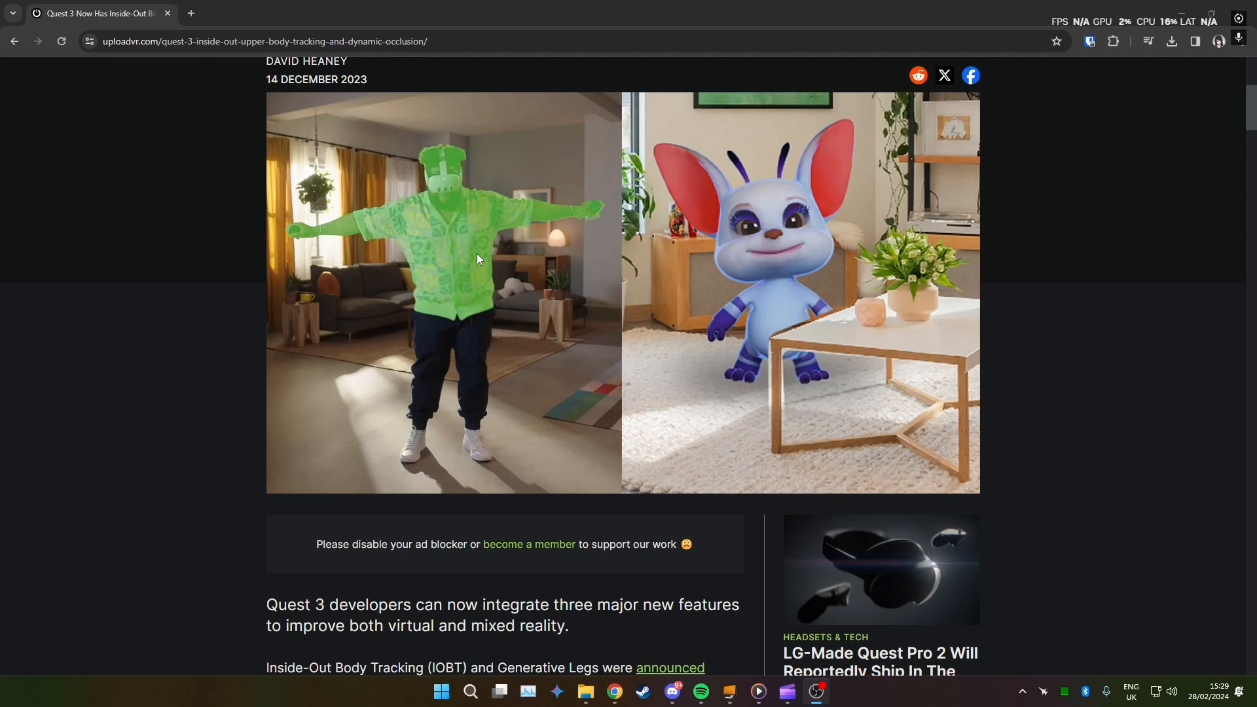
mouse_move(451, 301)
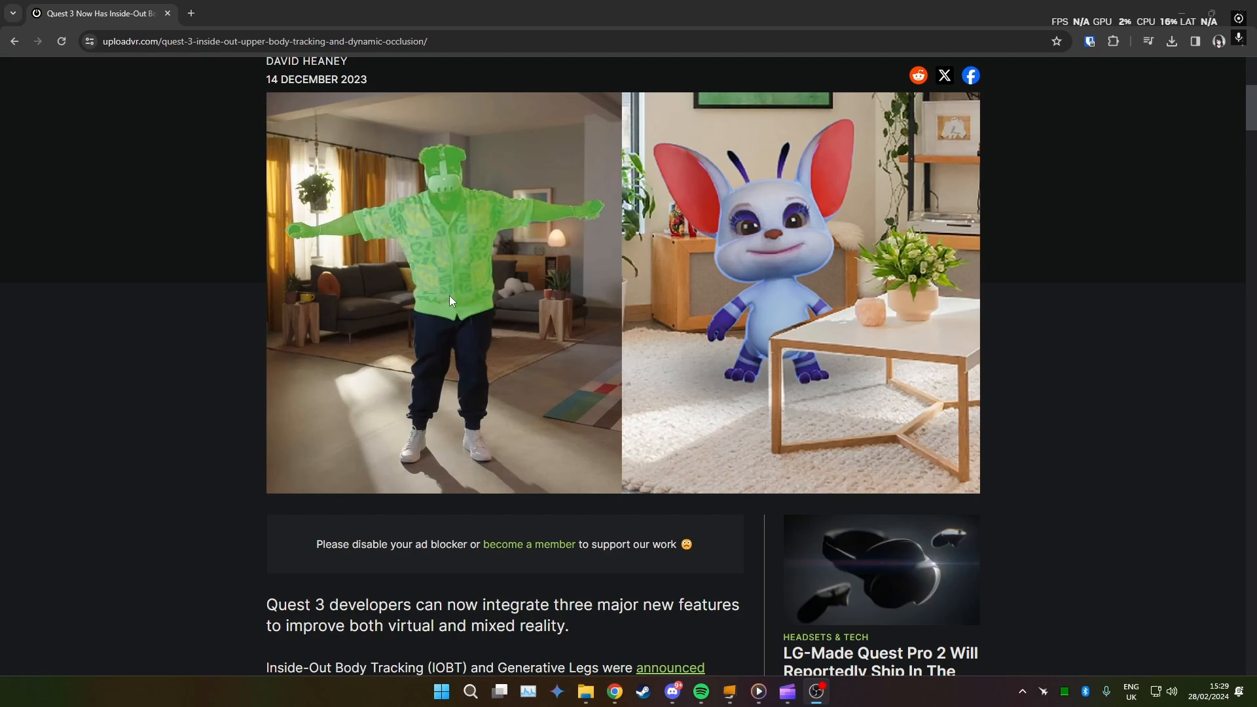
mouse_move(489, 399)
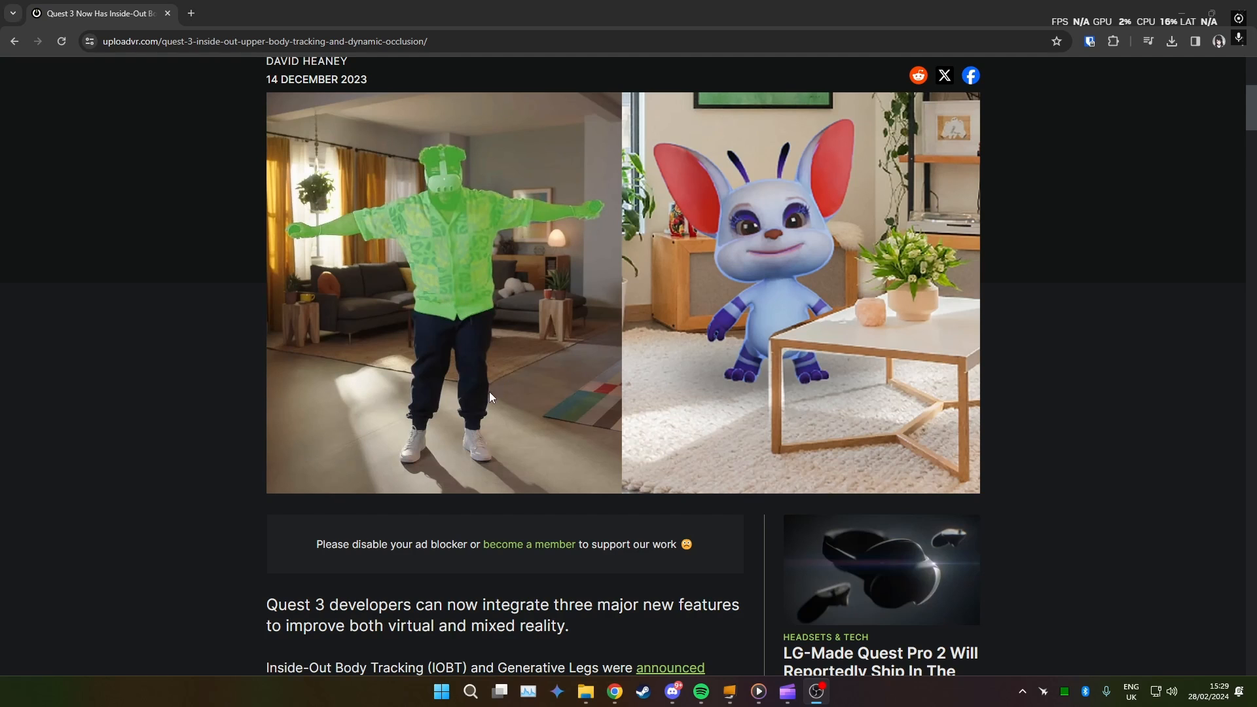
Step: Read the BETA 1.30.3 release notes in announcements and follow the meta.com Quest beta link
scroll("down", 3)
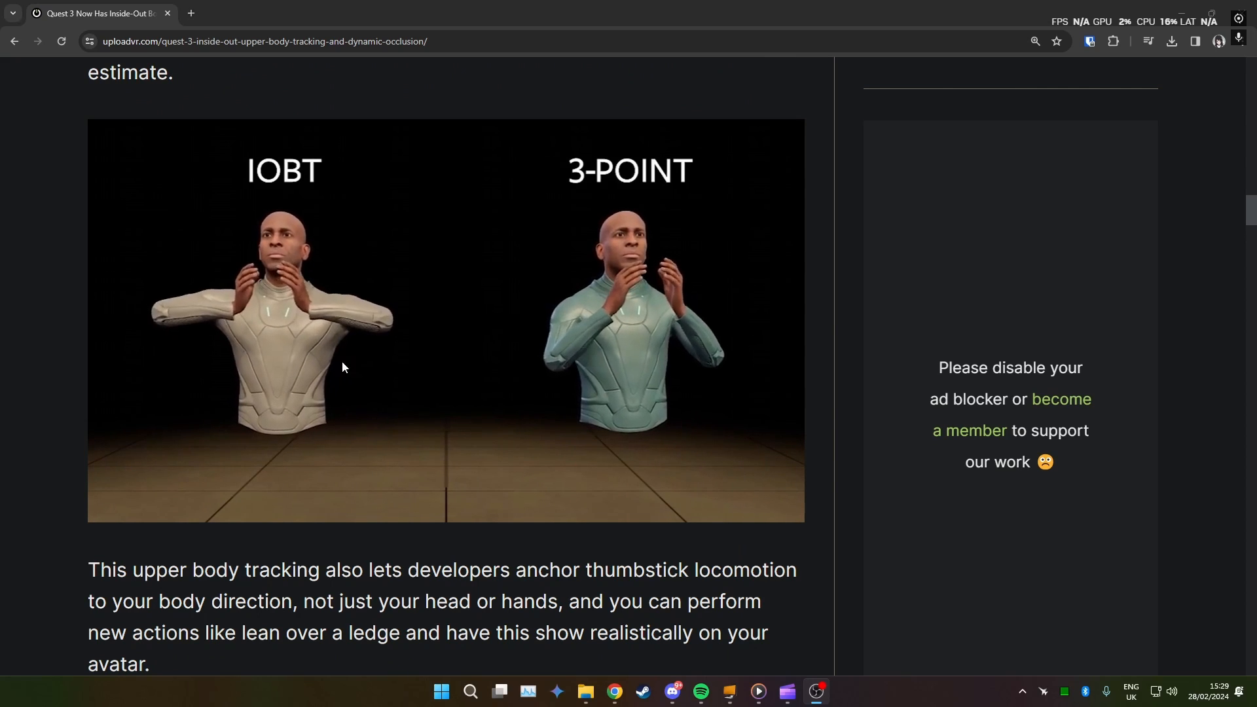
scroll("up", 3)
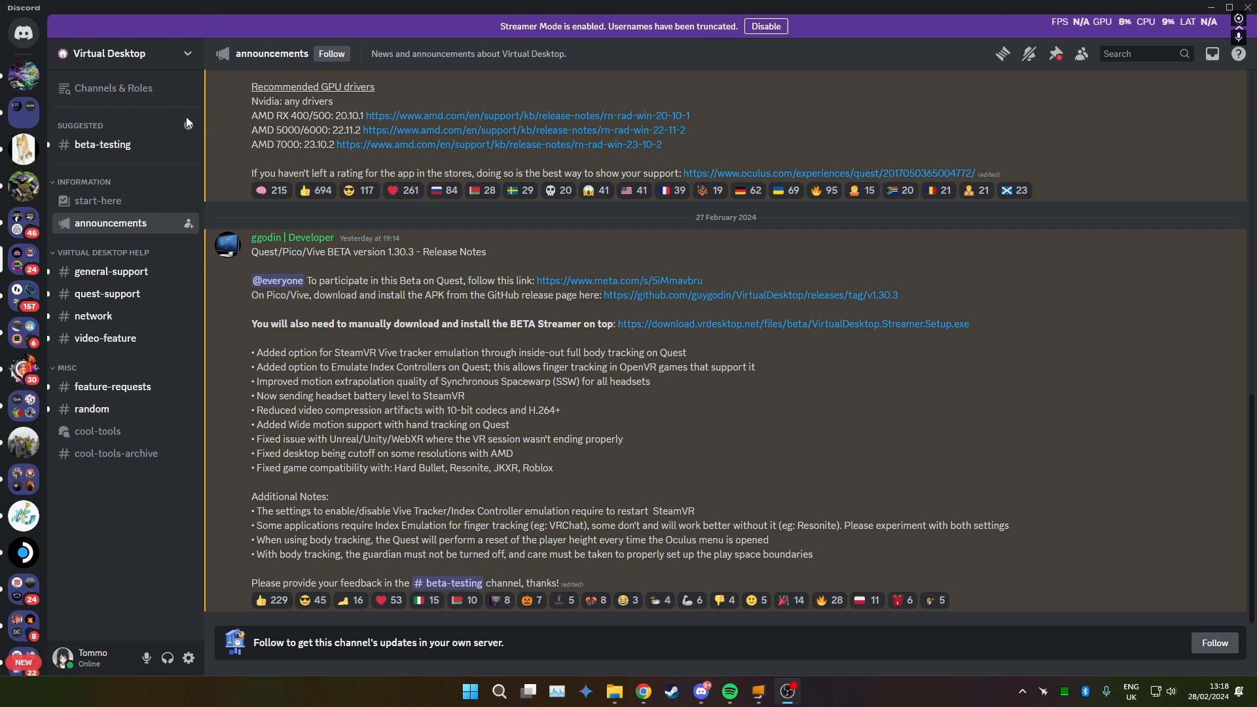
mouse_move(552, 244)
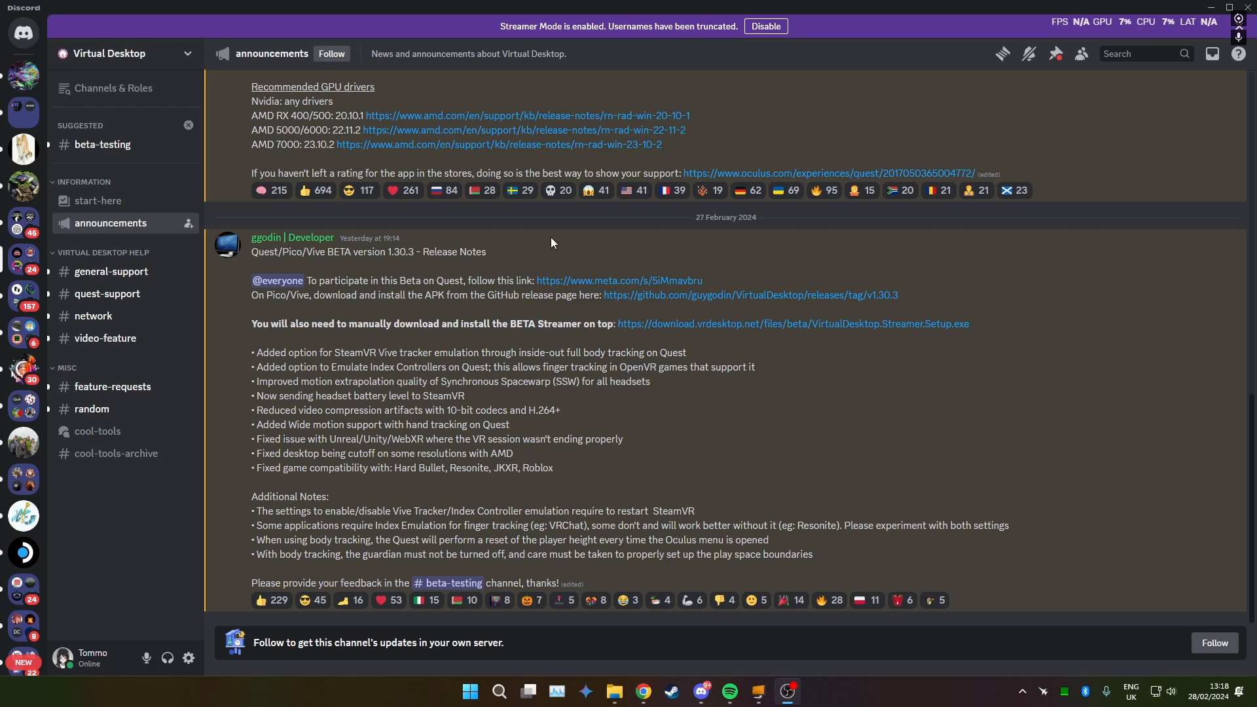
left_click(97, 201)
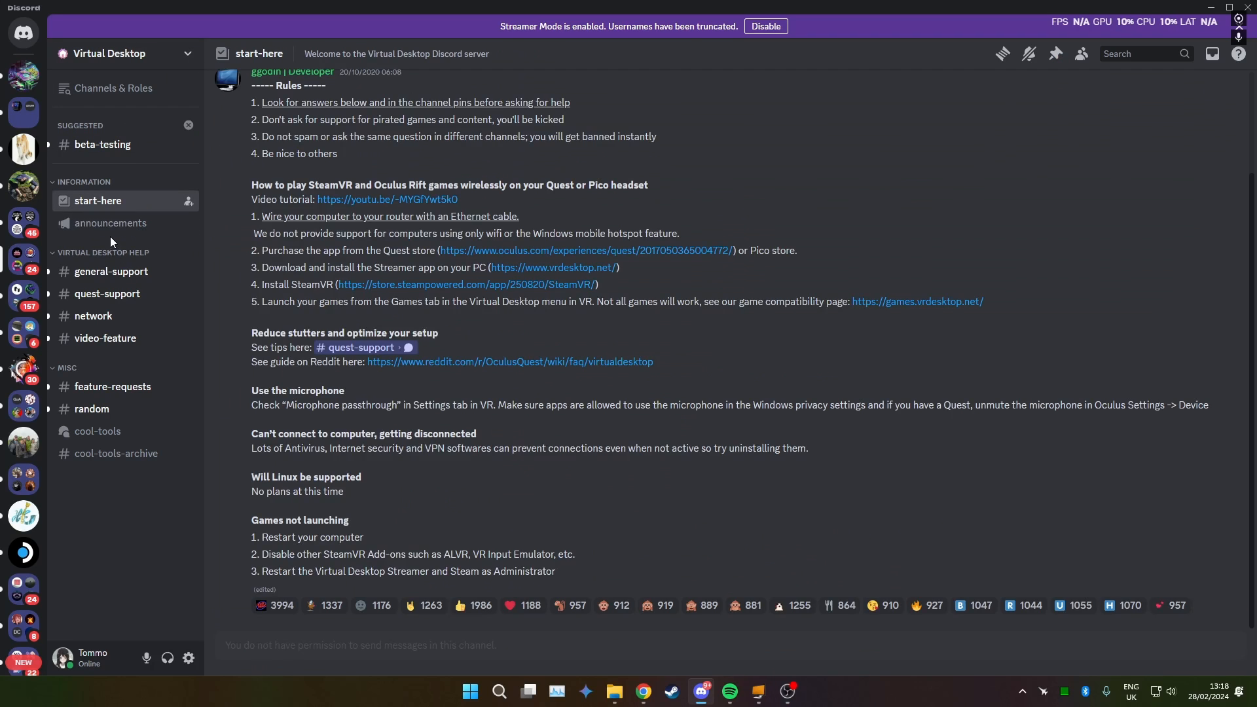
left_click(110, 222)
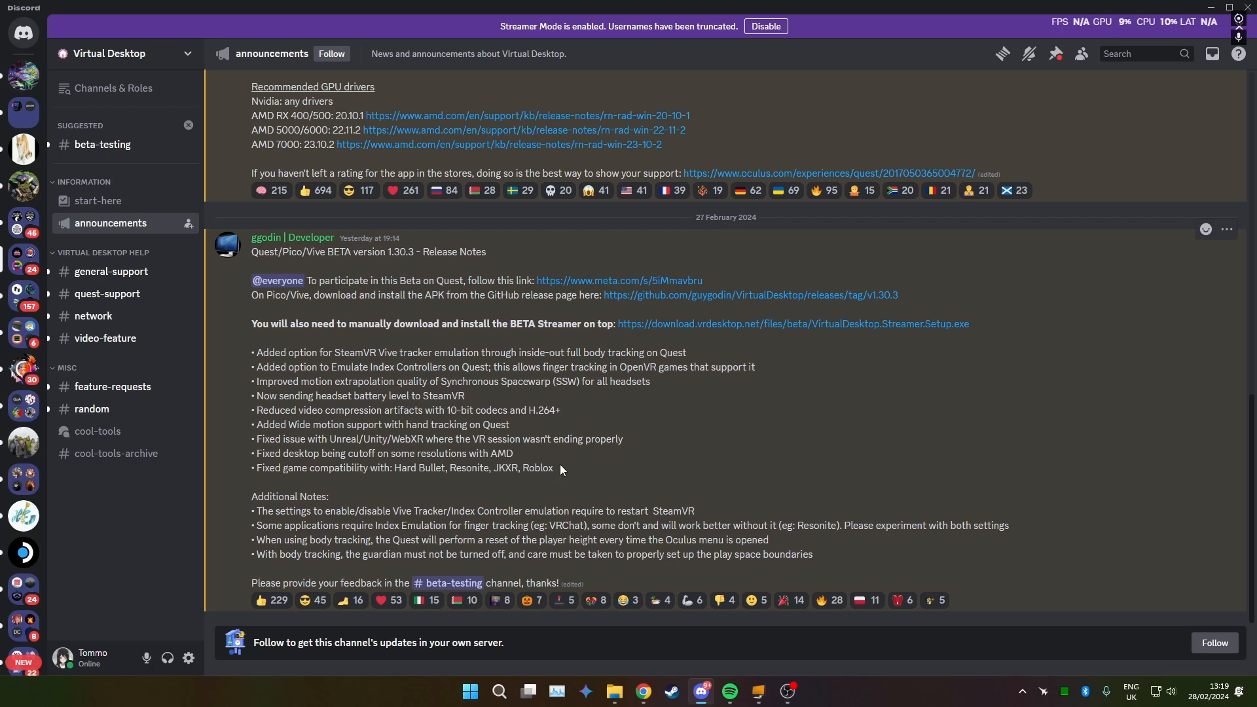
mouse_move(372, 313)
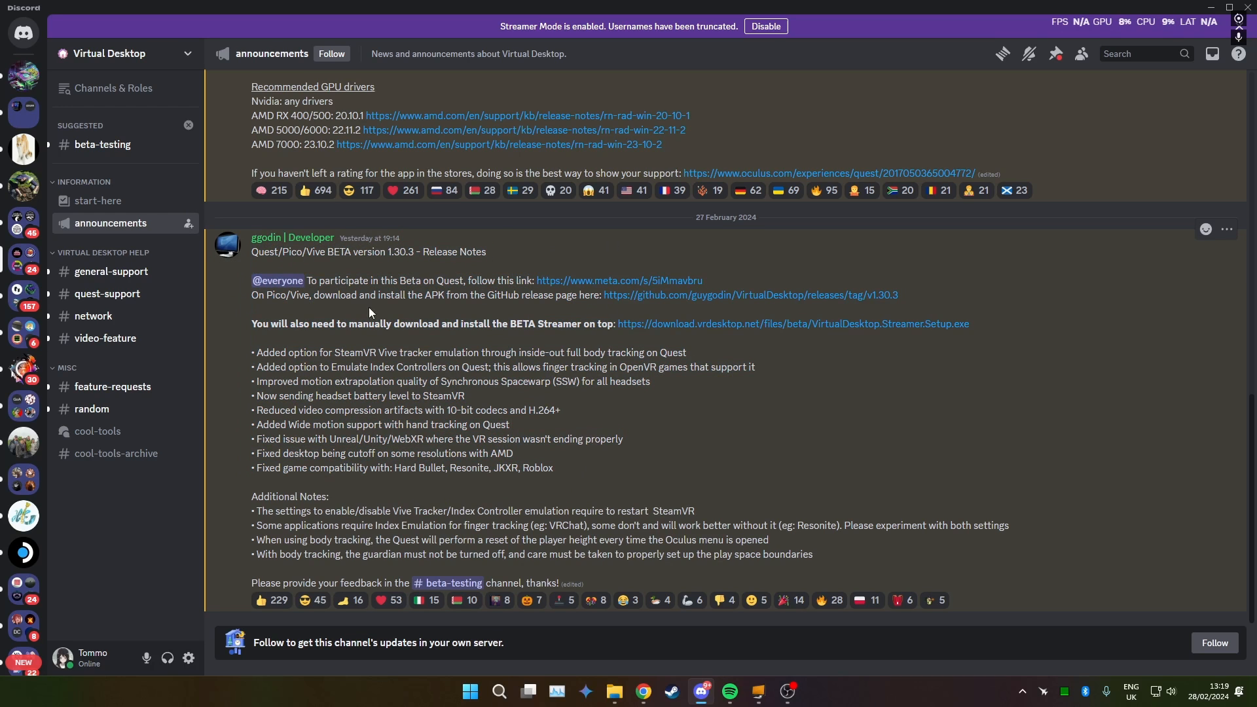
mouse_move(605, 275)
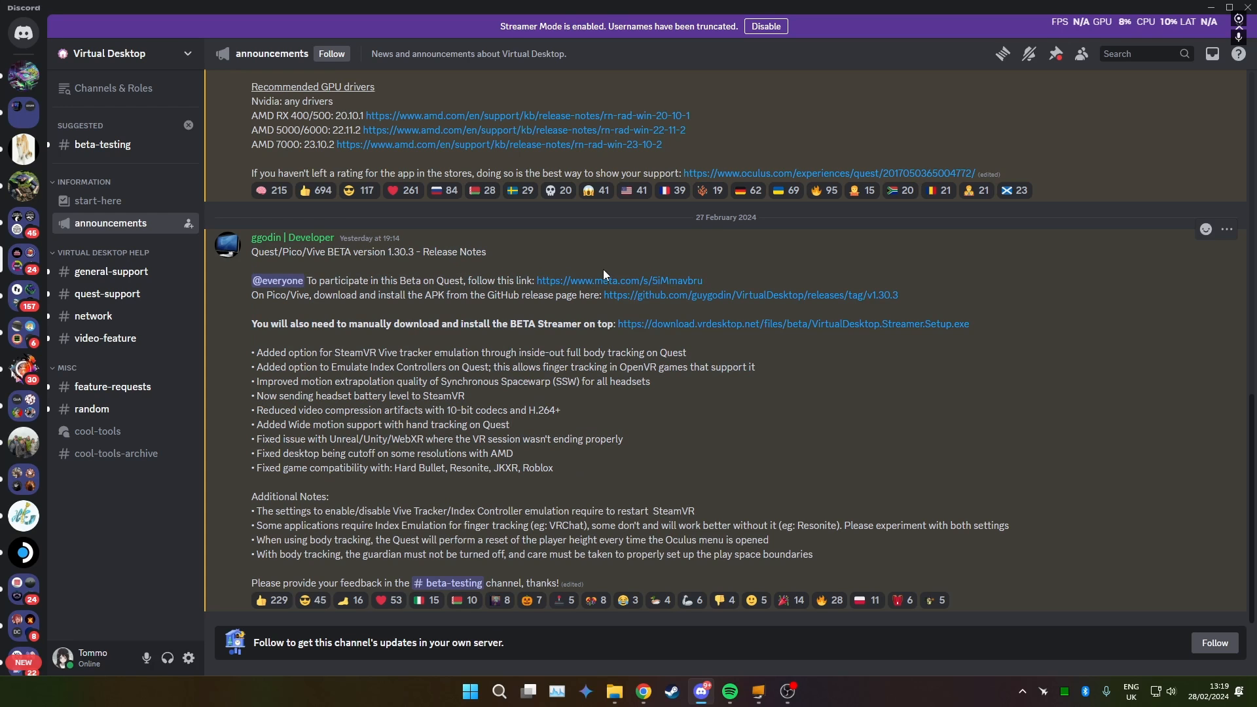
left_click(831, 173)
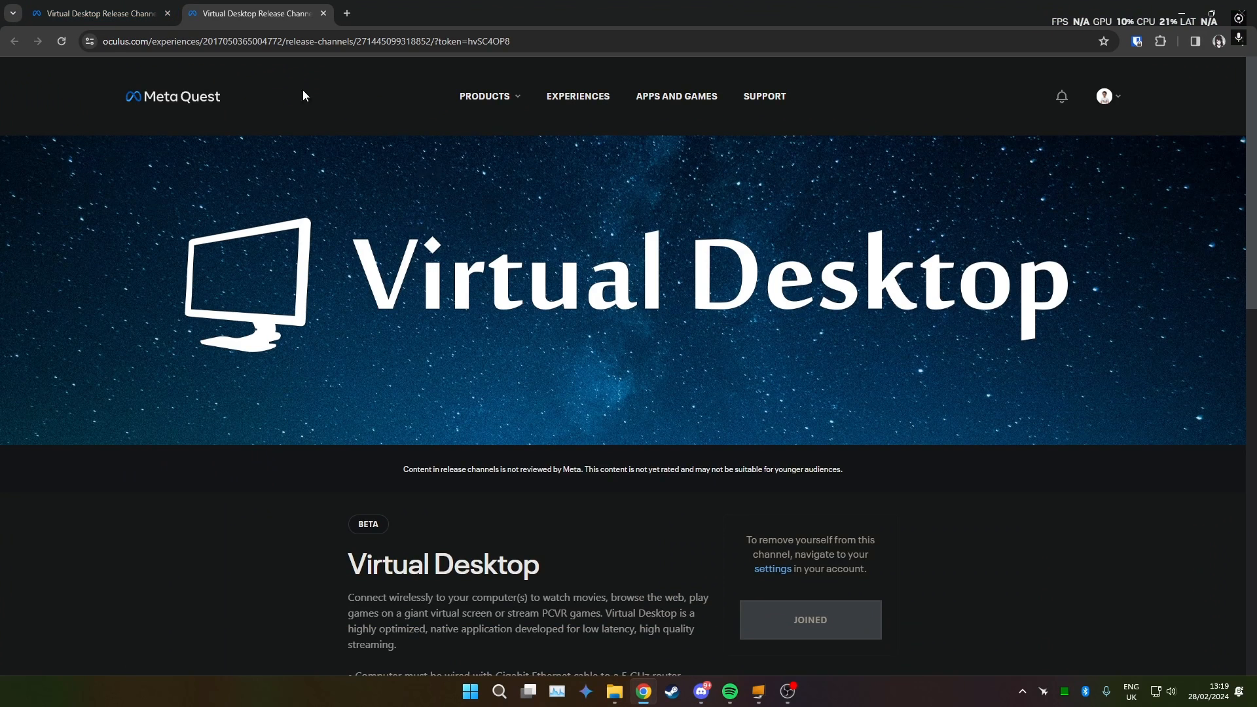
mouse_move(605, 405)
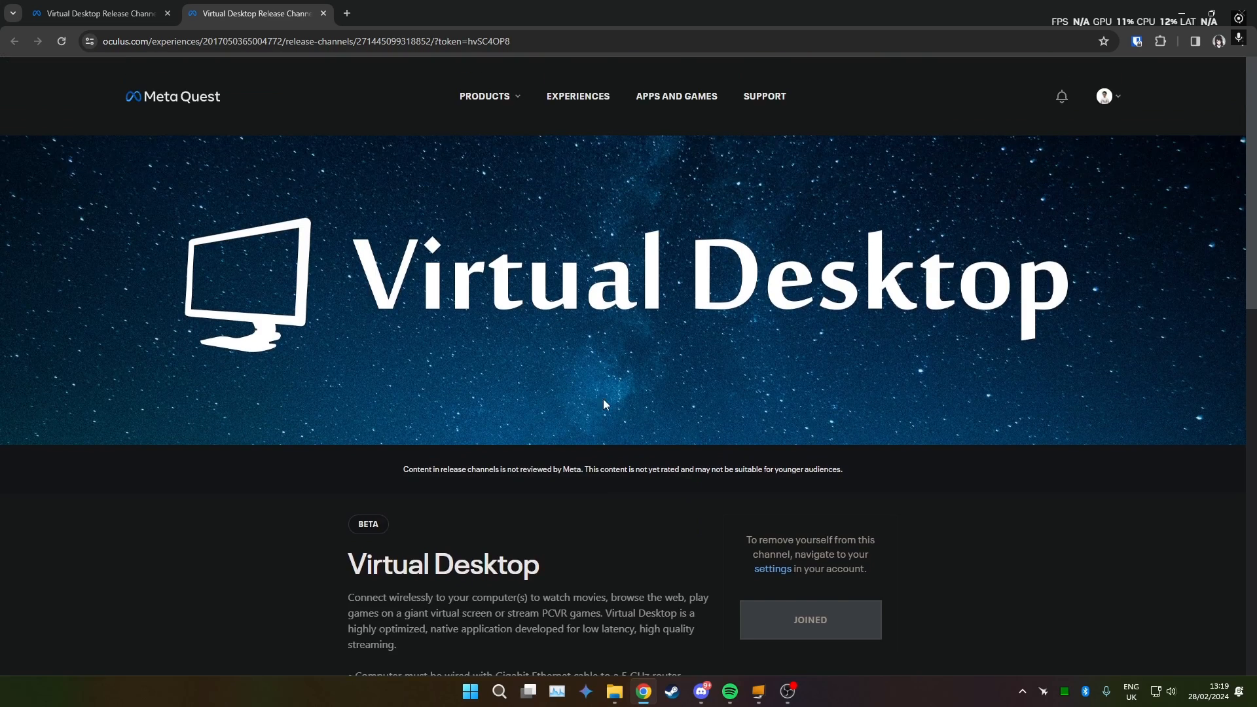
Step: Review the joined Virtual Desktop beta channel description, then minimize Chrome to show Discord
scroll("down", 3)
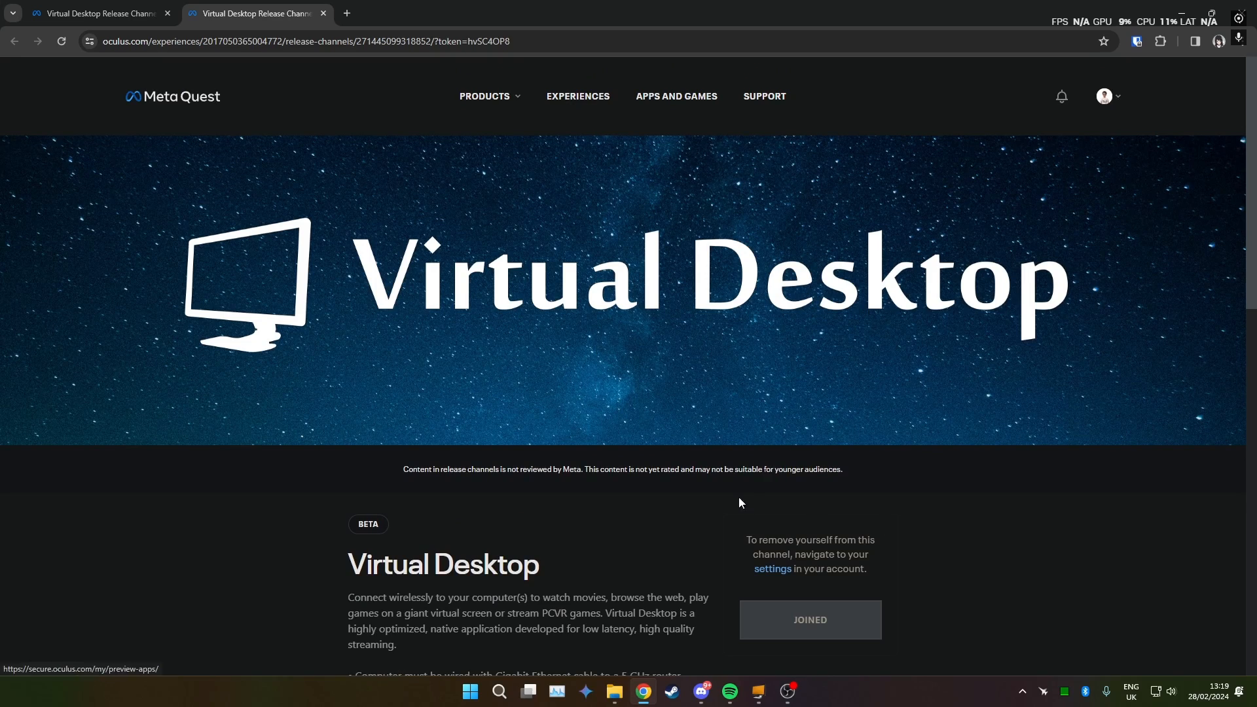
scroll("down", 3)
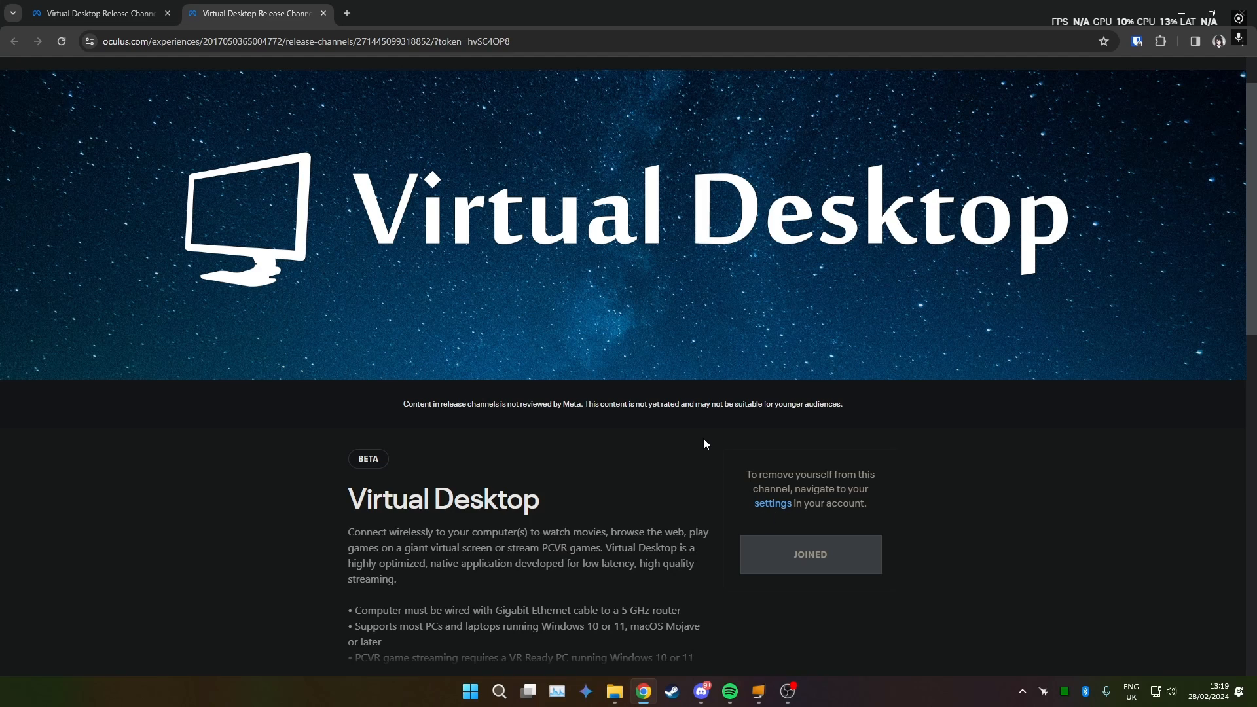
mouse_move(783, 506)
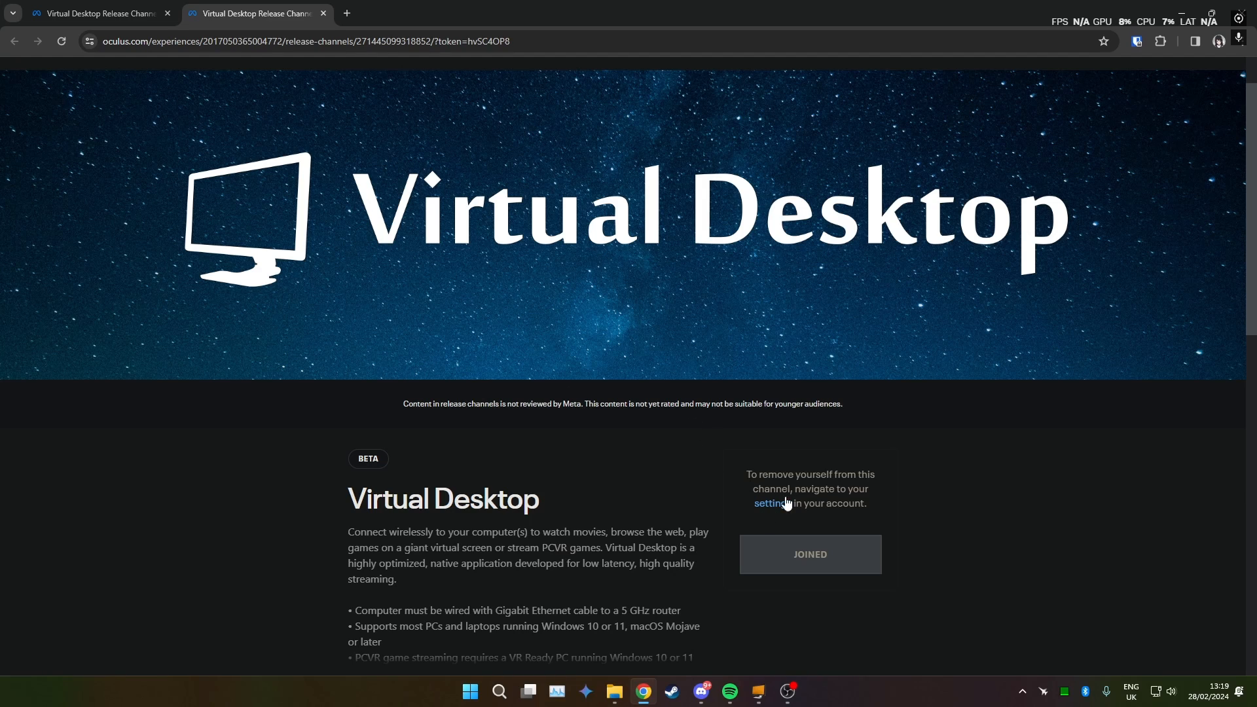
scroll("down", 3)
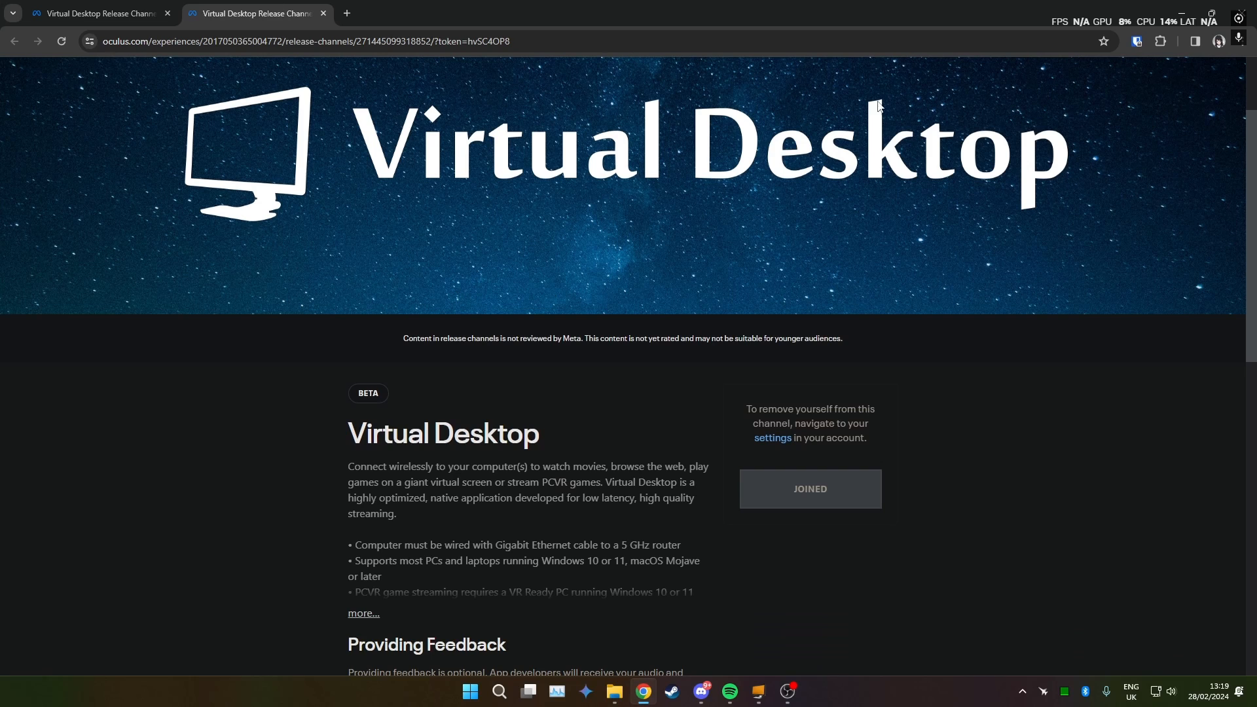
mouse_move(461, 154)
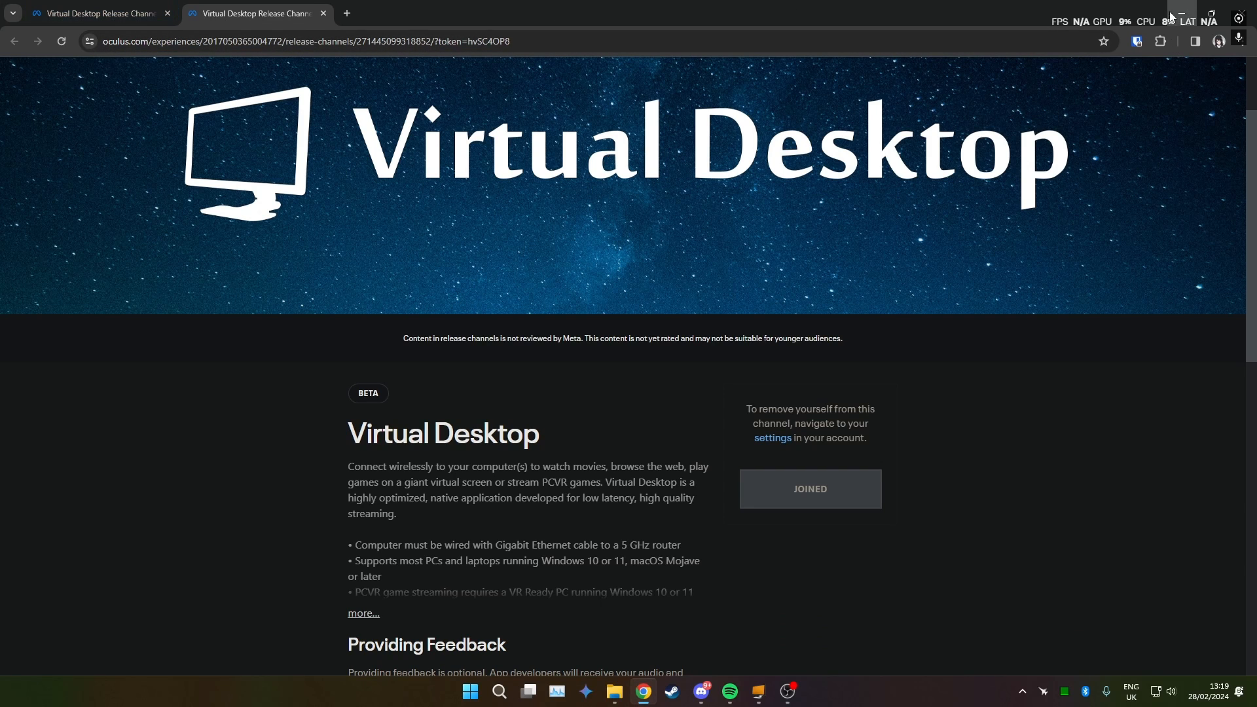
left_click(703, 692)
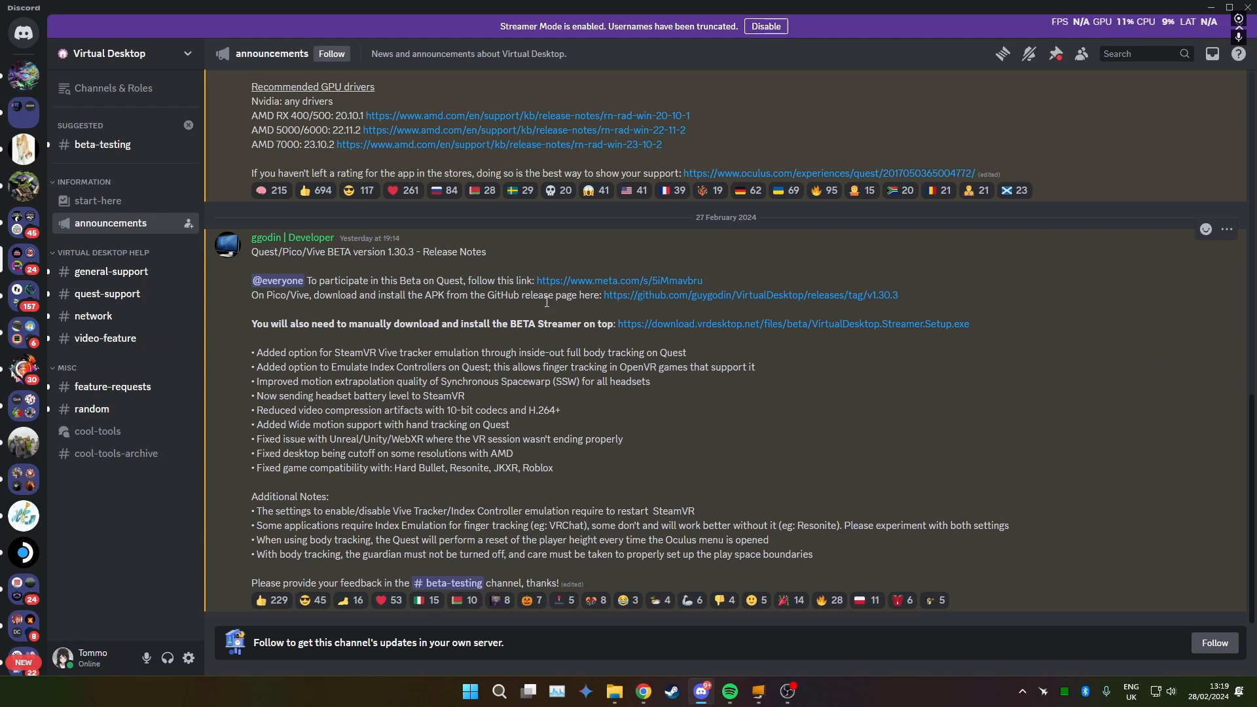
mouse_move(717, 329)
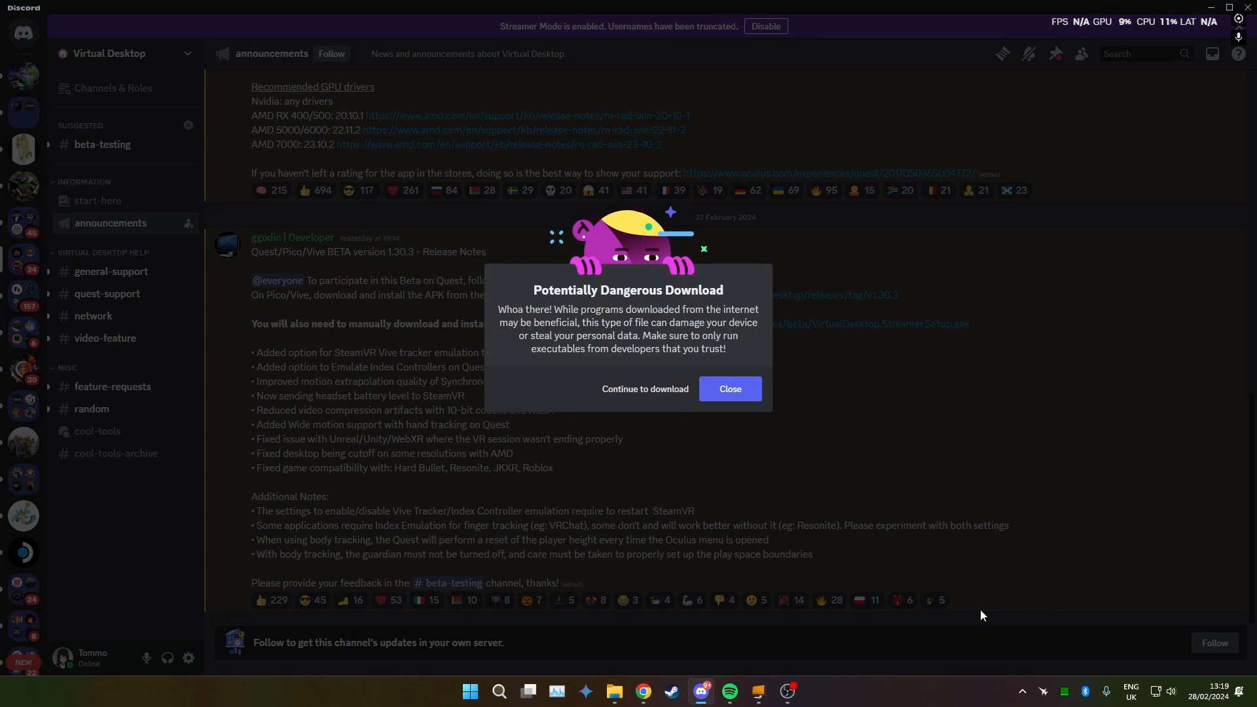
mouse_move(956, 238)
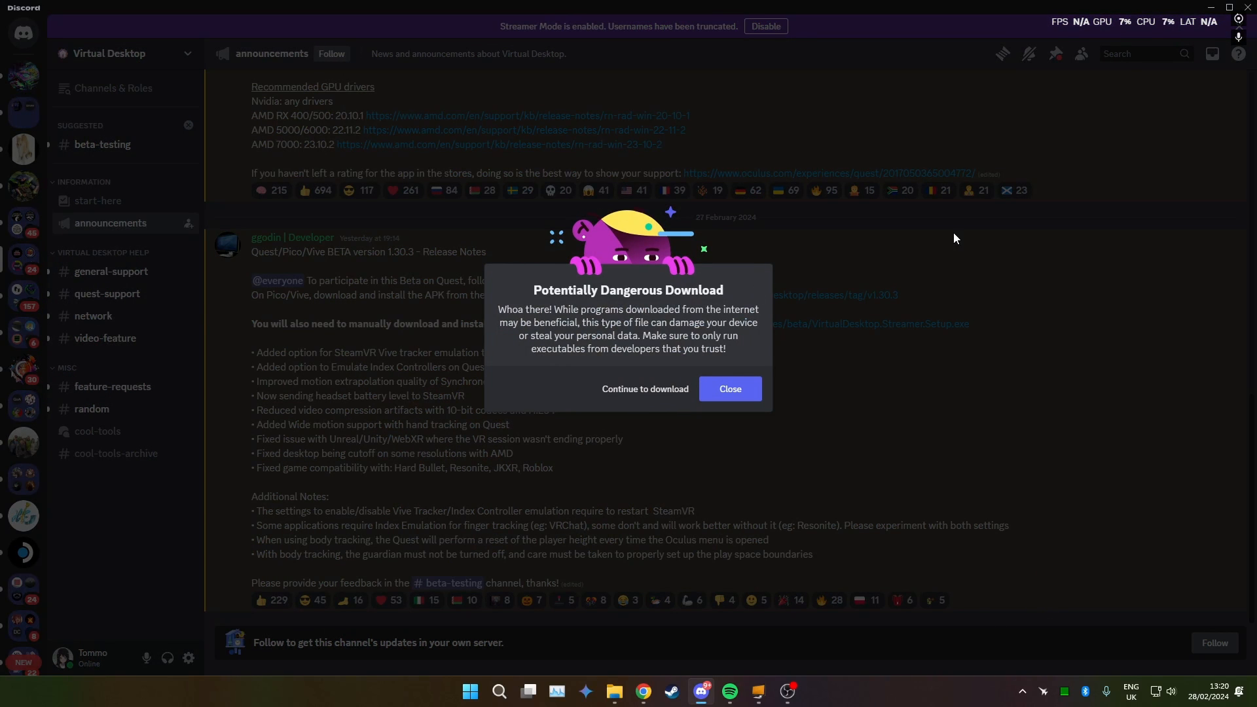
mouse_move(645, 389)
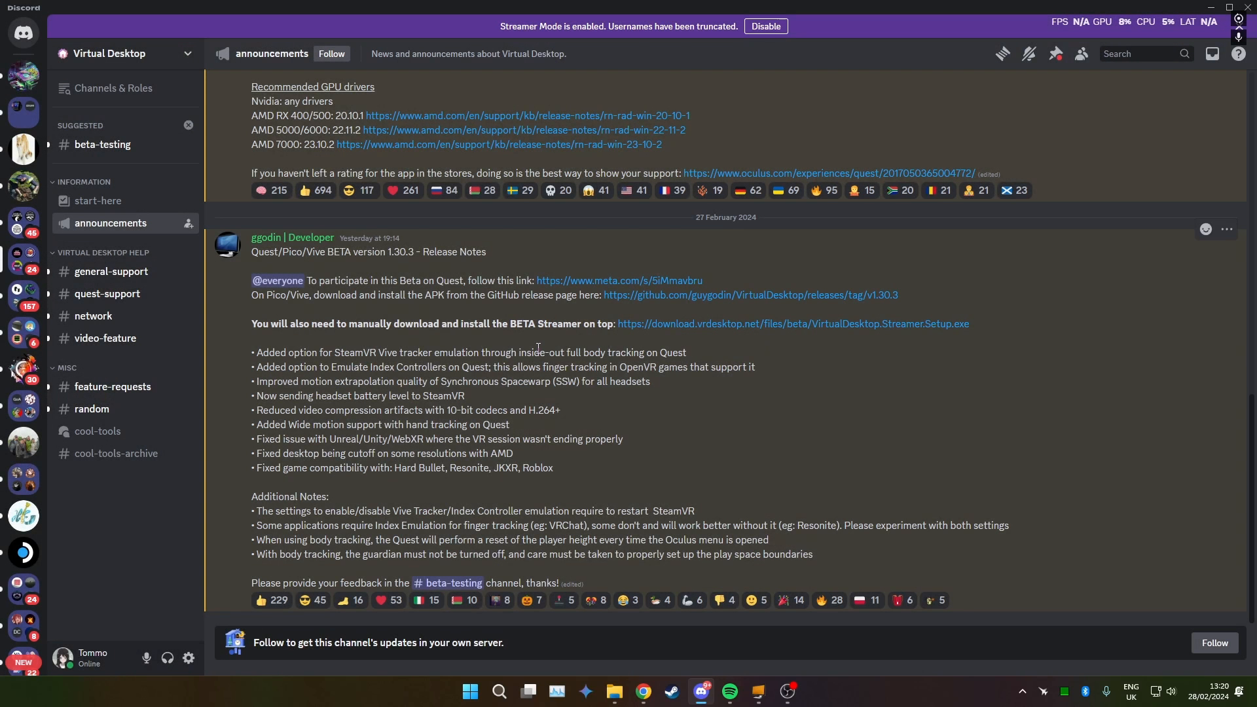
mouse_move(830, 403)
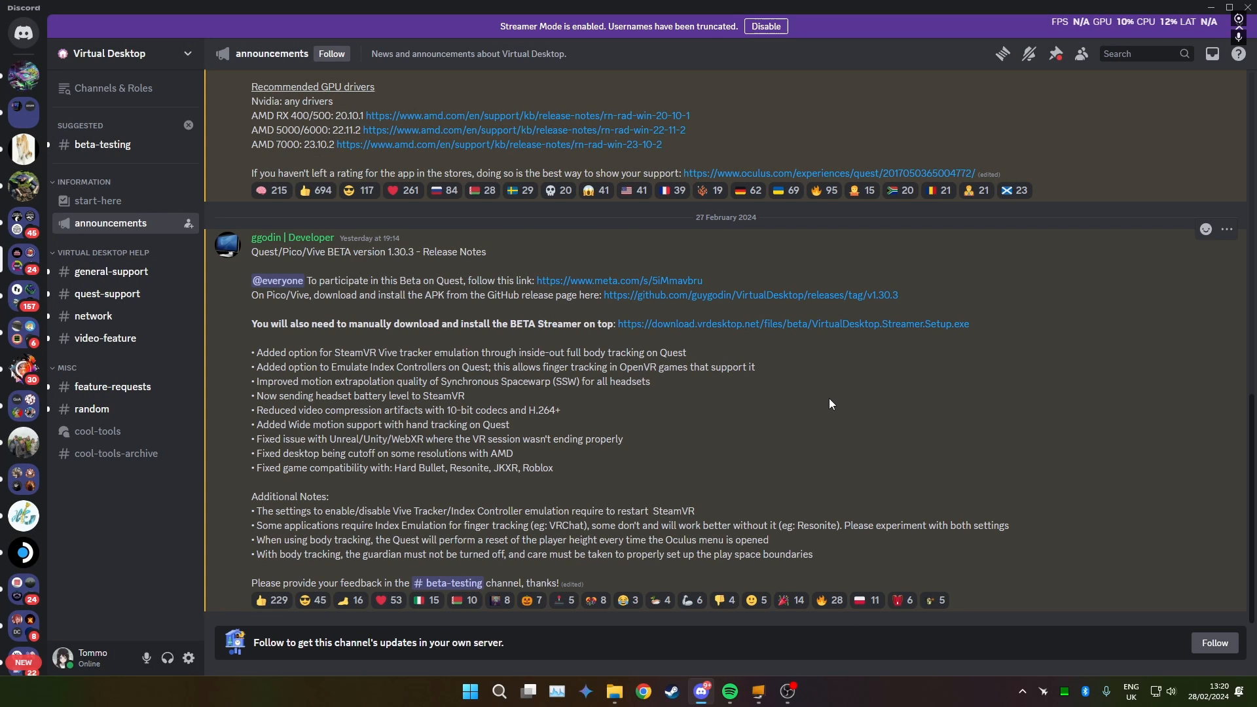
mouse_move(617, 419)
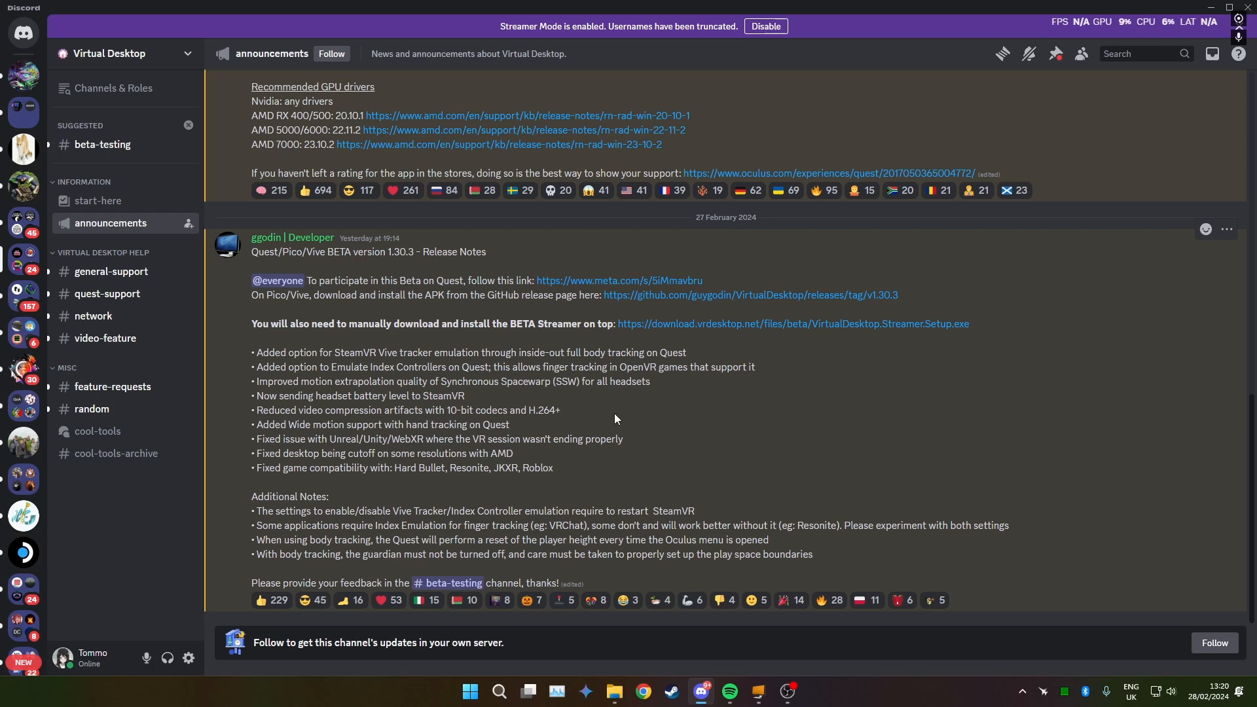
mouse_move(693, 410)
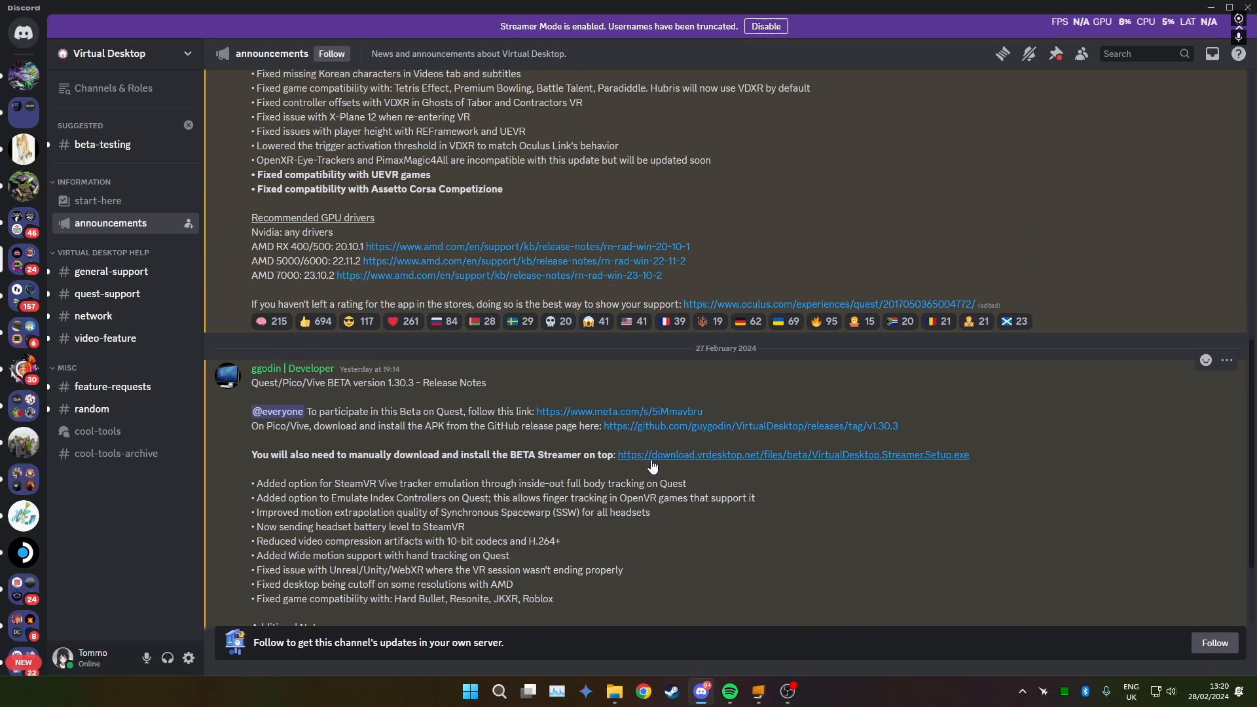
mouse_move(433, 407)
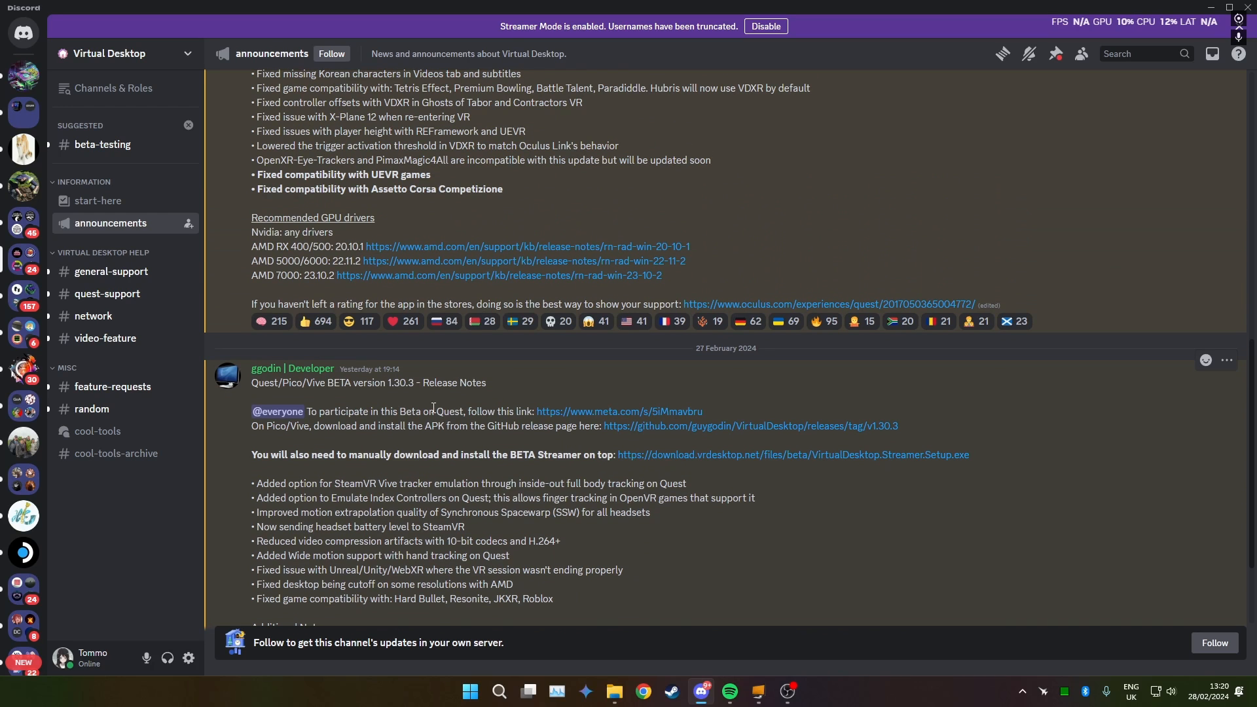
Step: Start the BETA Streamer setup download and continue past the dangerous-download warning
scroll("down", 3)
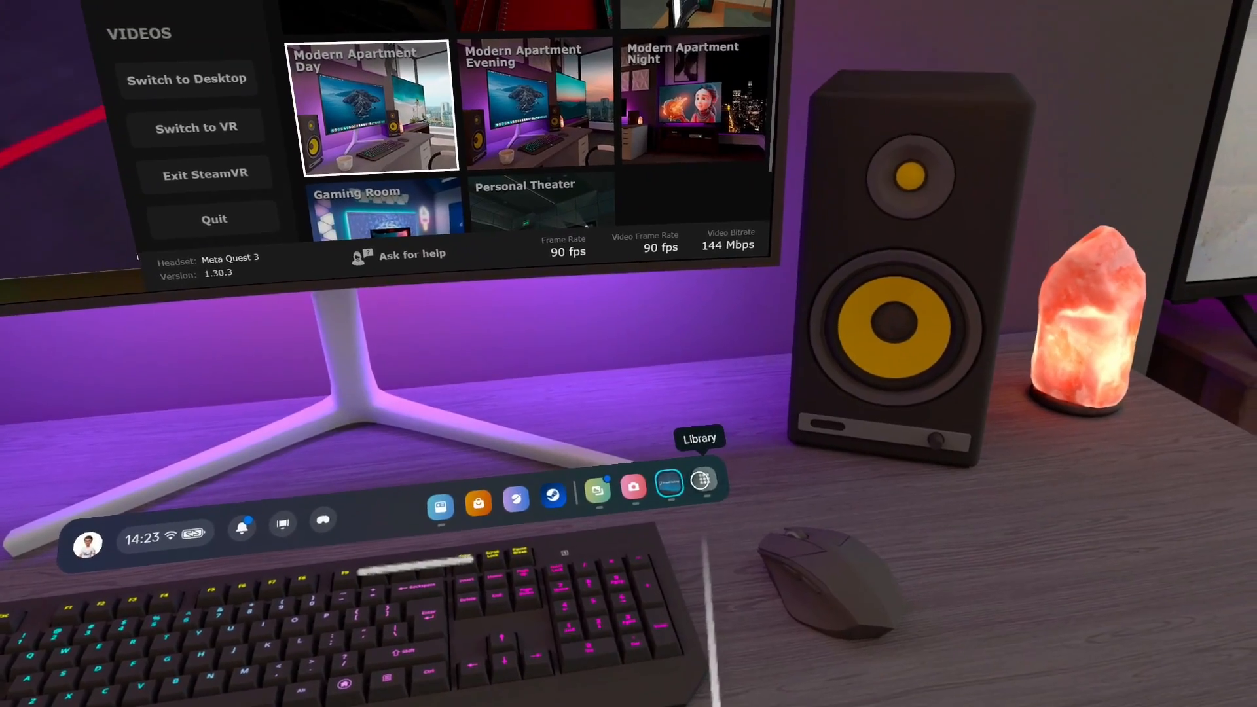
Step: Launch Virtual Desktop from the Meta Quest app library
left_click(710, 491)
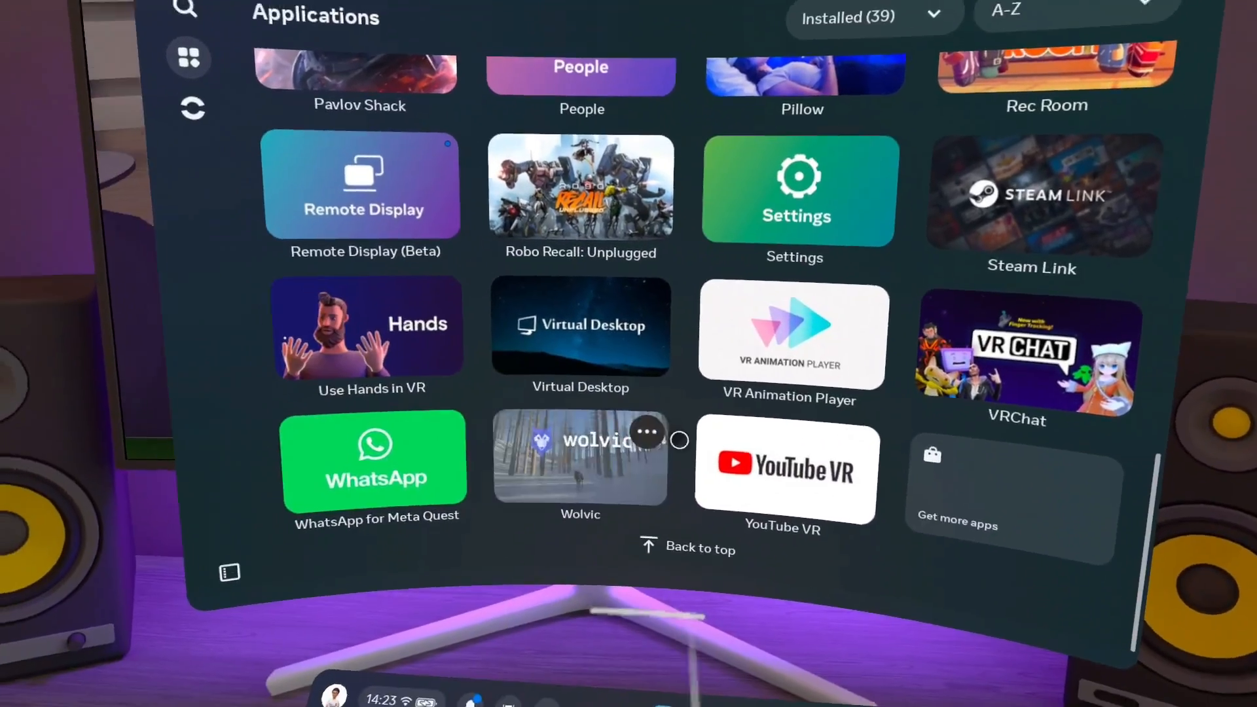
left_click(647, 432)
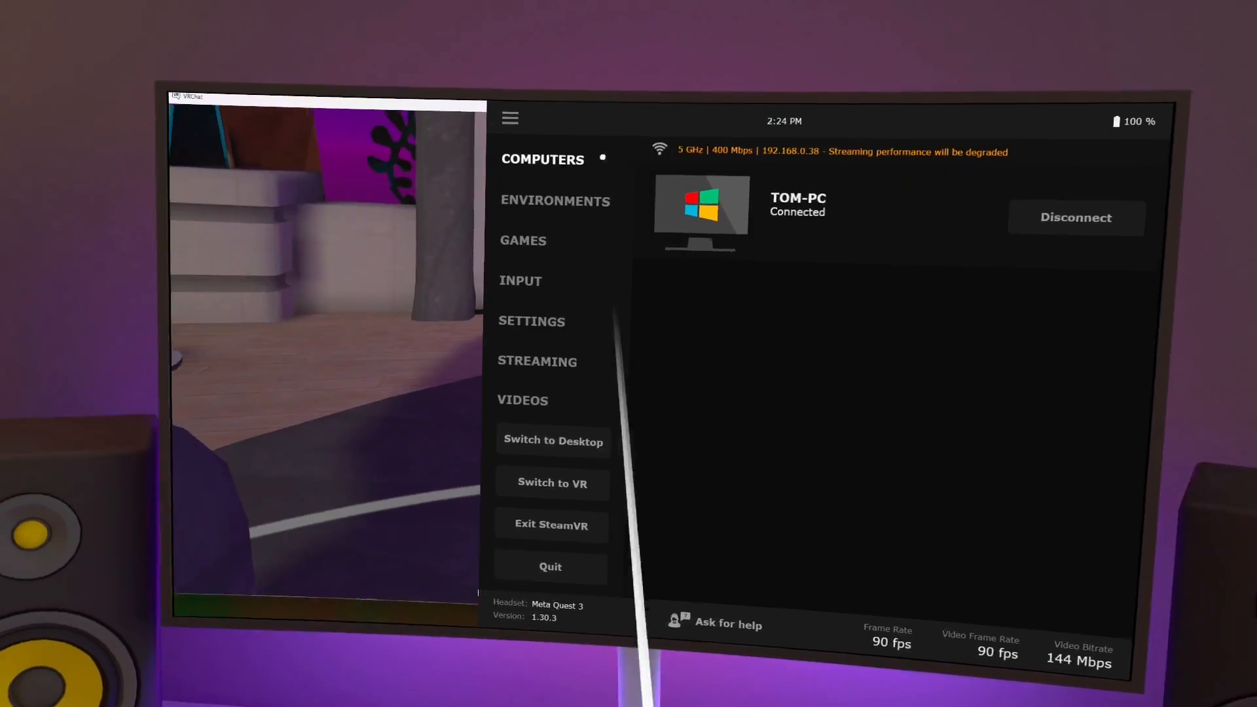
Step: With TOM-PC connected, show the Input tracking options of the streaming menu
left_click(537, 361)
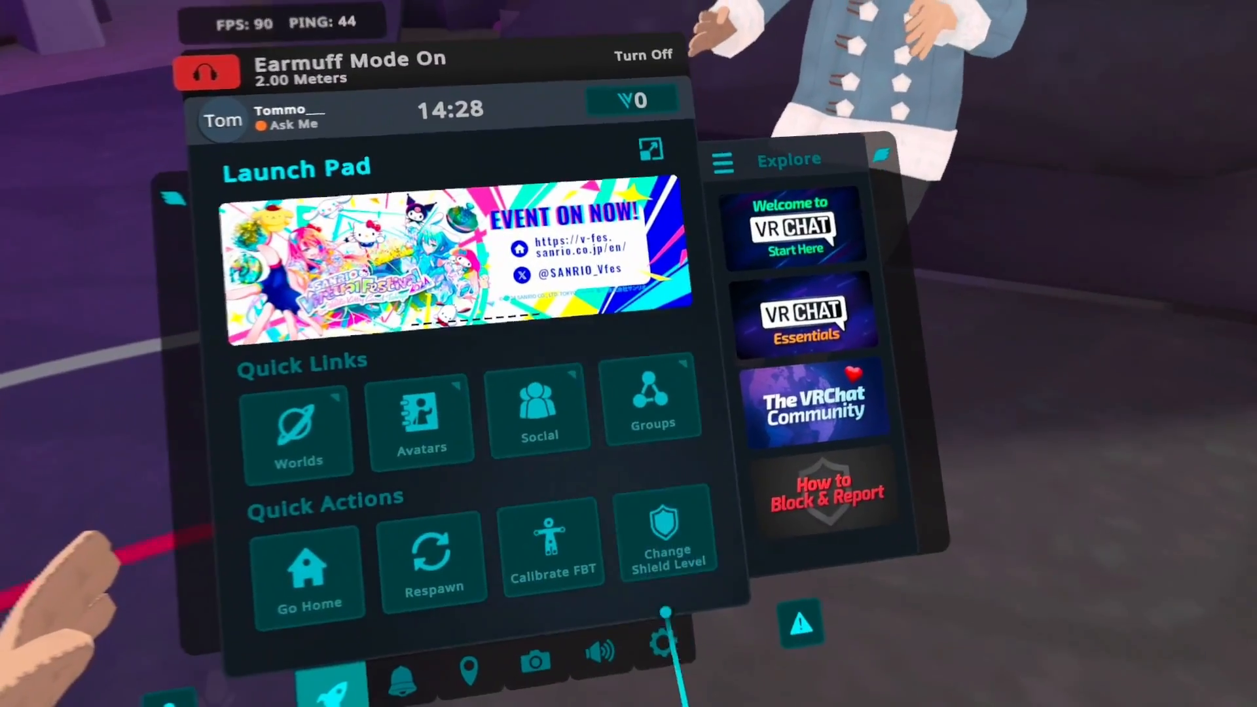
Step: Show VRChat settings at Tracking & IK with Allow FullBody Tracking on
left_click(662, 652)
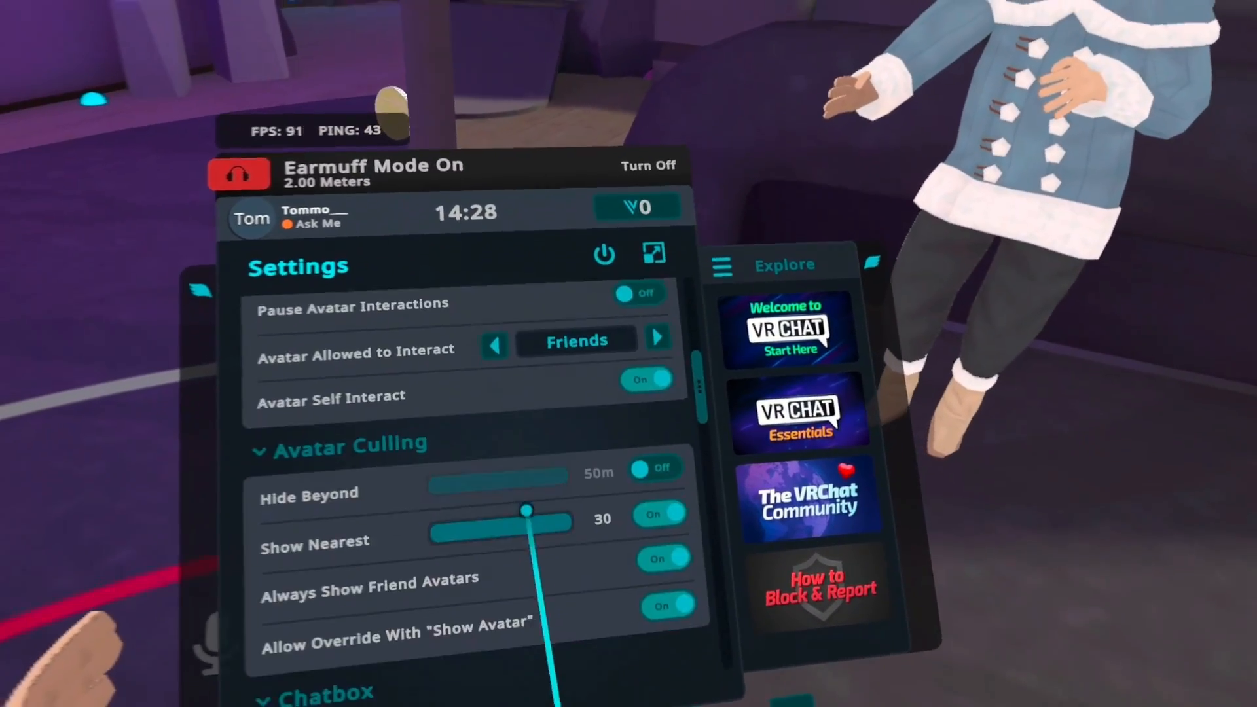
scroll("down", 3)
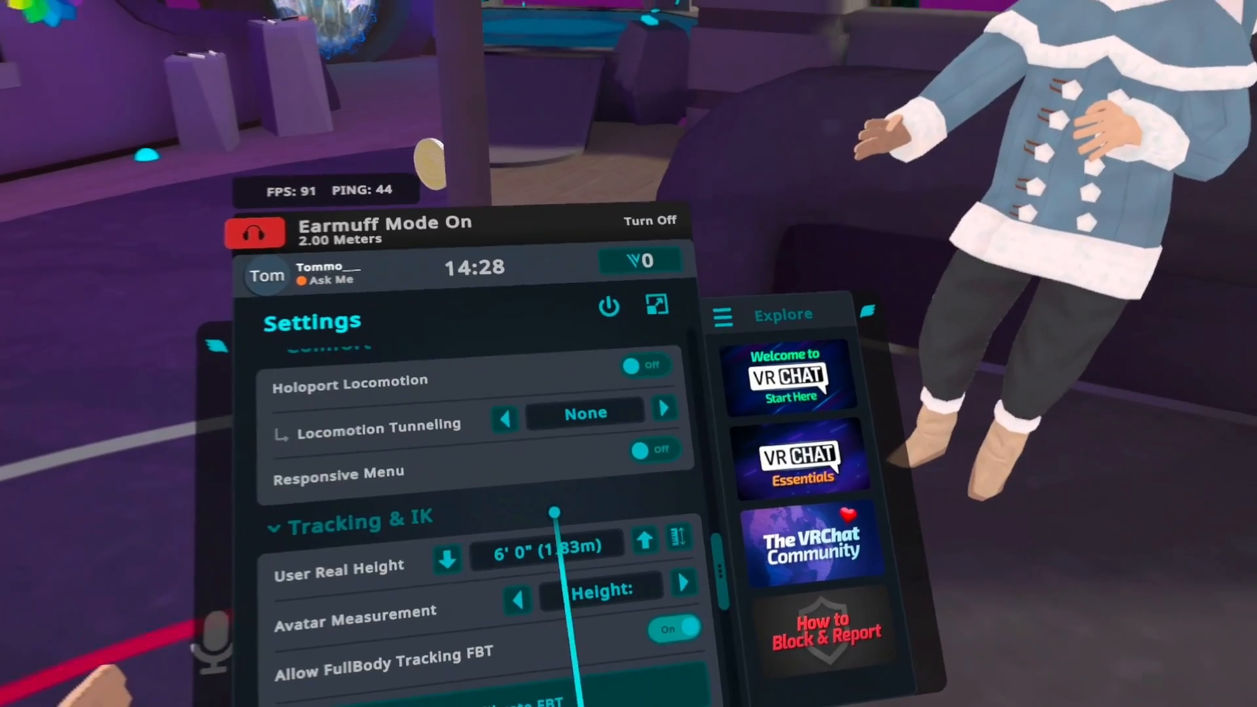